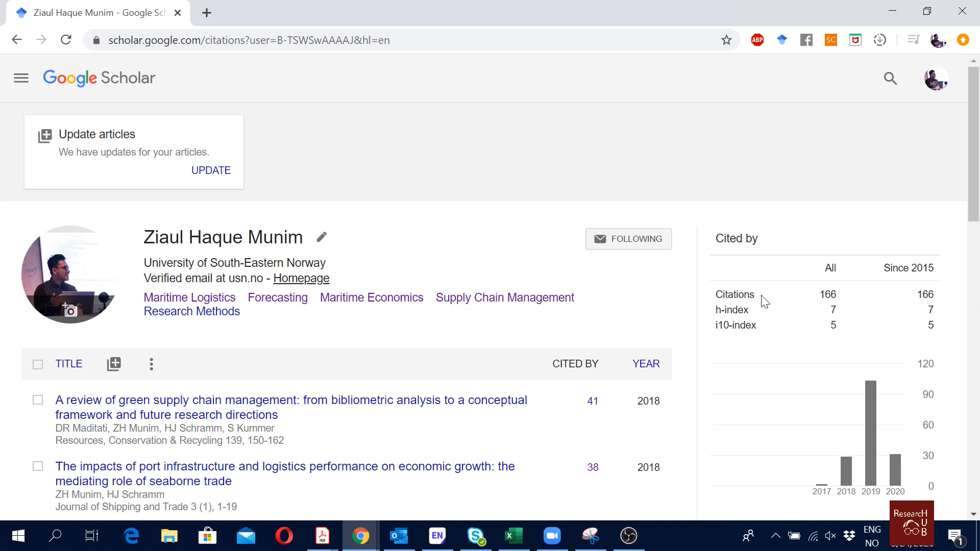
mouse_move(449, 58)
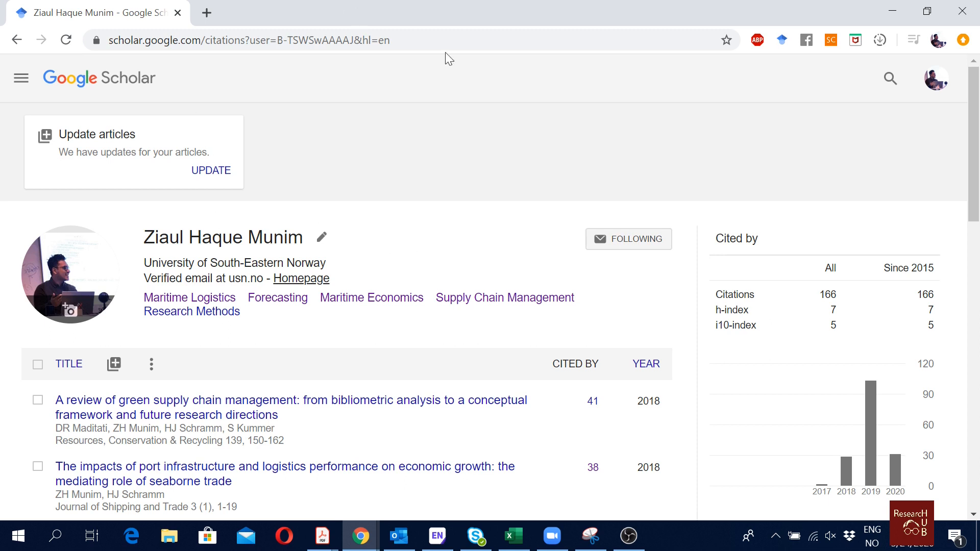
- Scroll through the profile's article list, then request the pending article updates
scroll(down, 3)
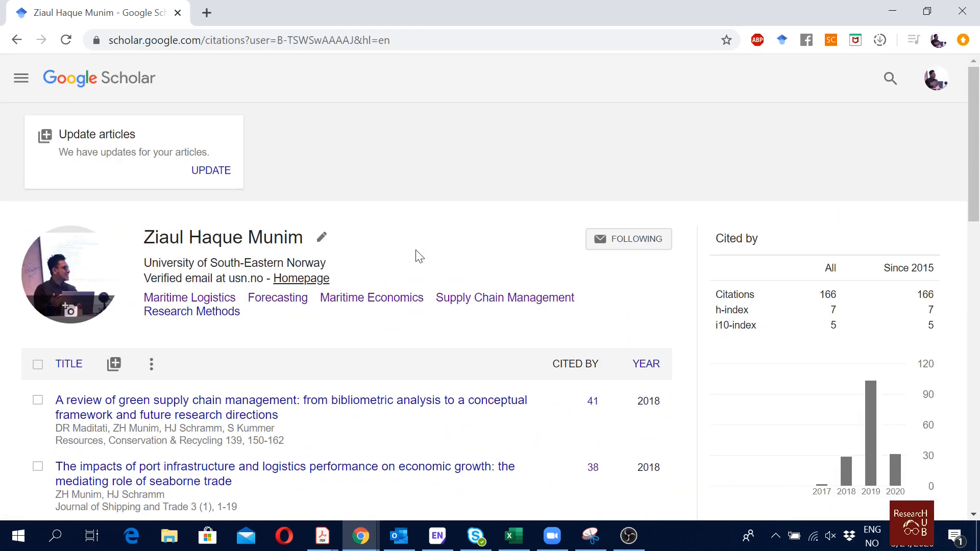
scroll(down, 3)
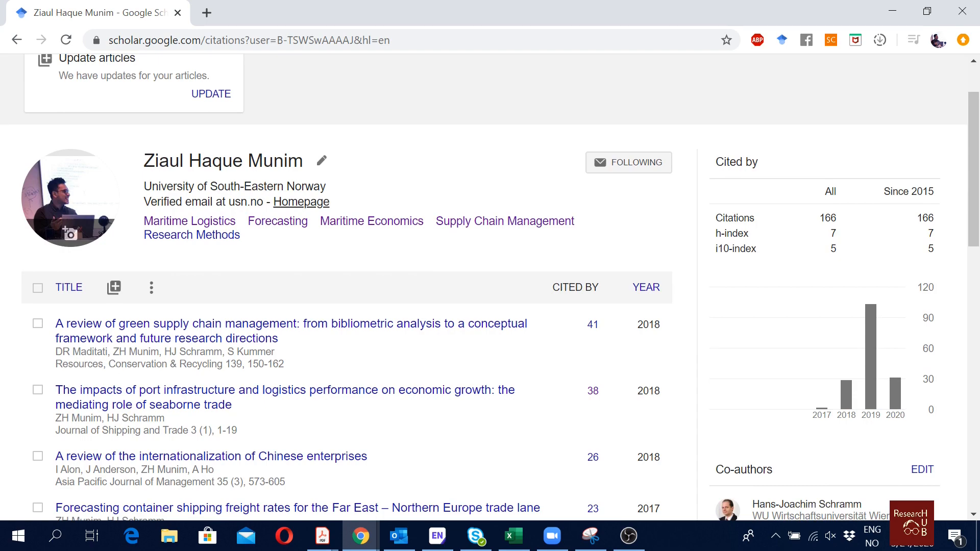
scroll(down, 3)
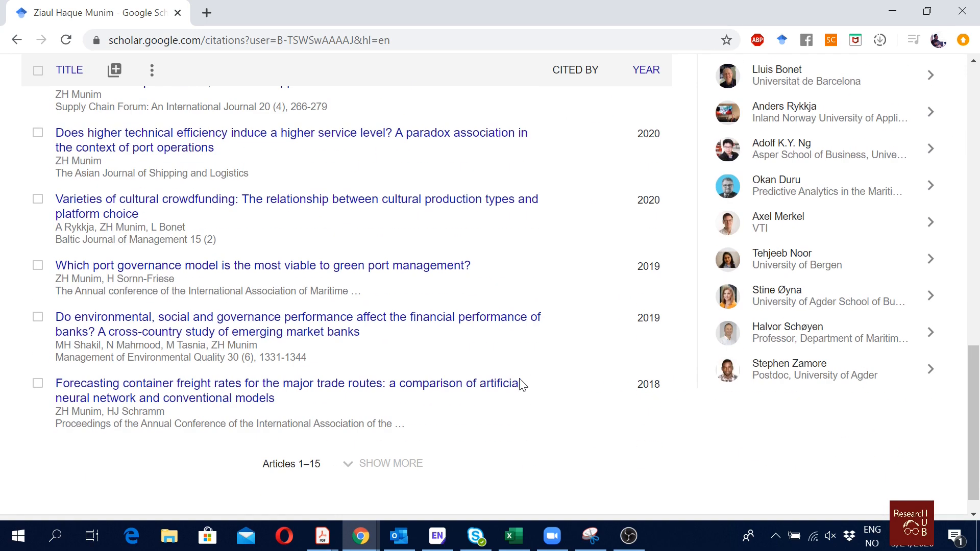
double_click(64, 423)
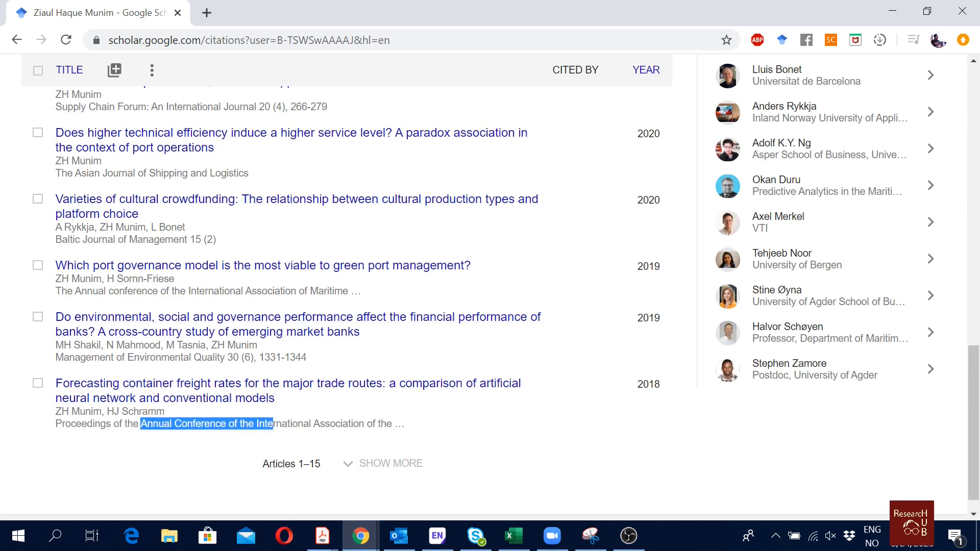
mouse_move(267, 437)
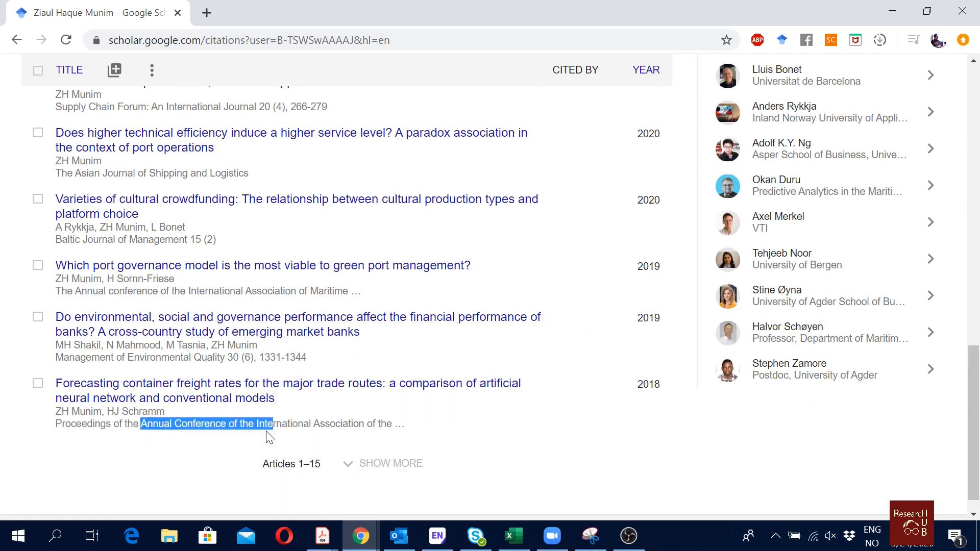
mouse_move(250, 403)
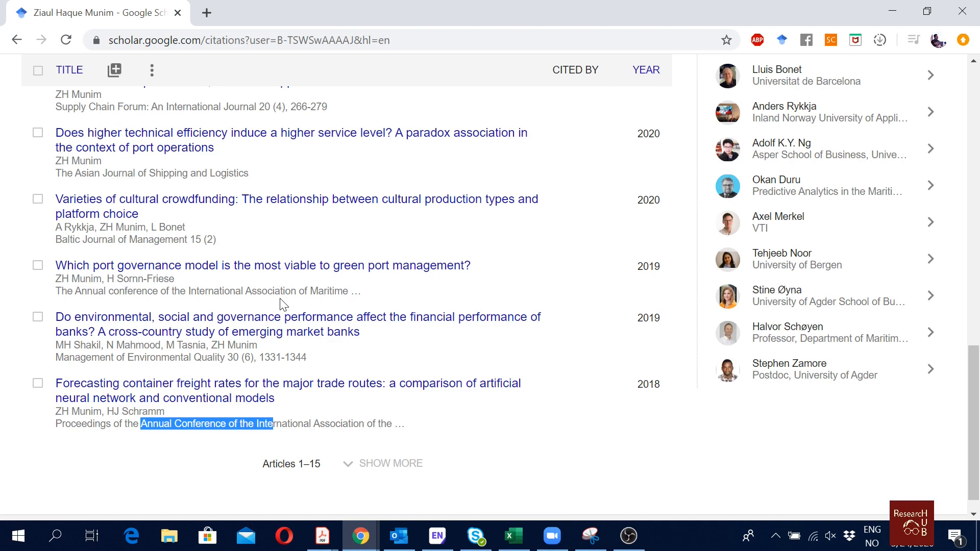
scroll(up, 3)
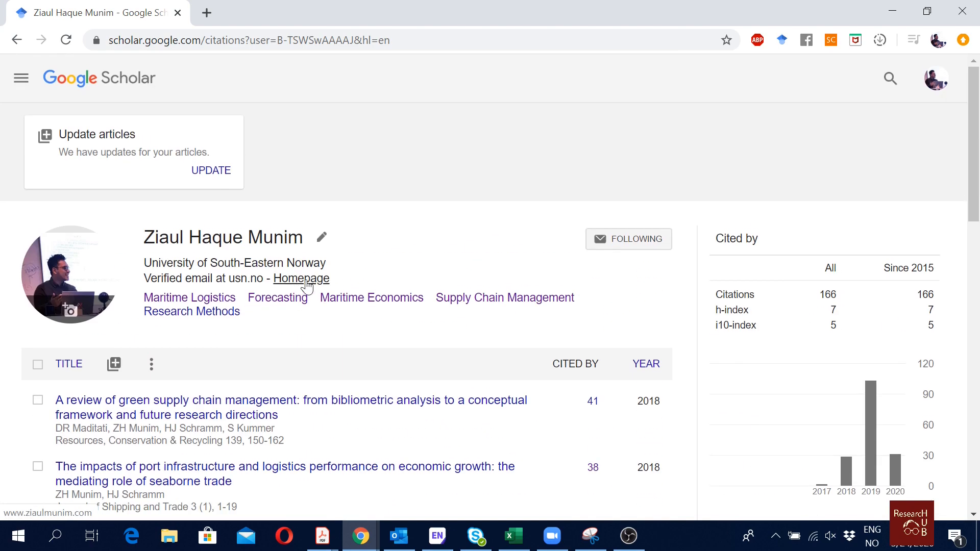
mouse_move(127, 164)
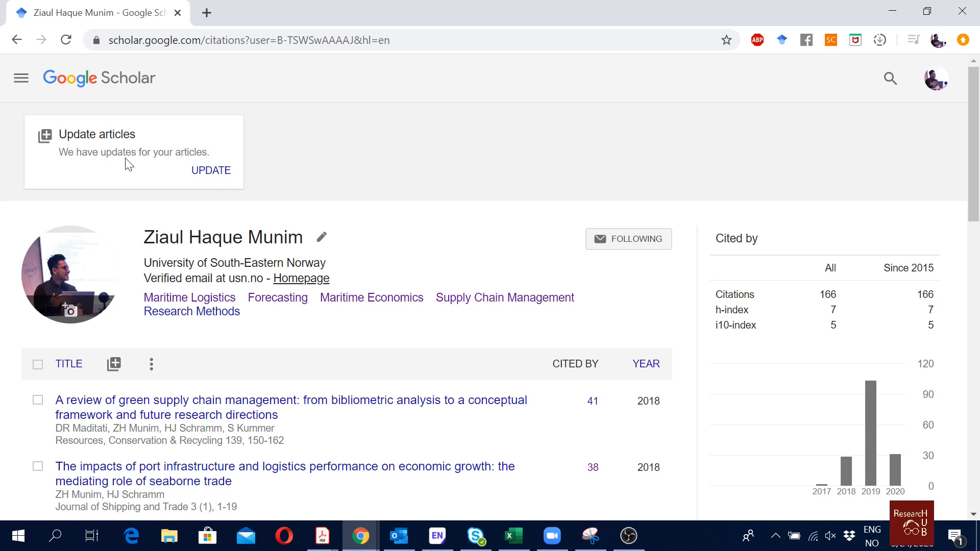
mouse_move(165, 190)
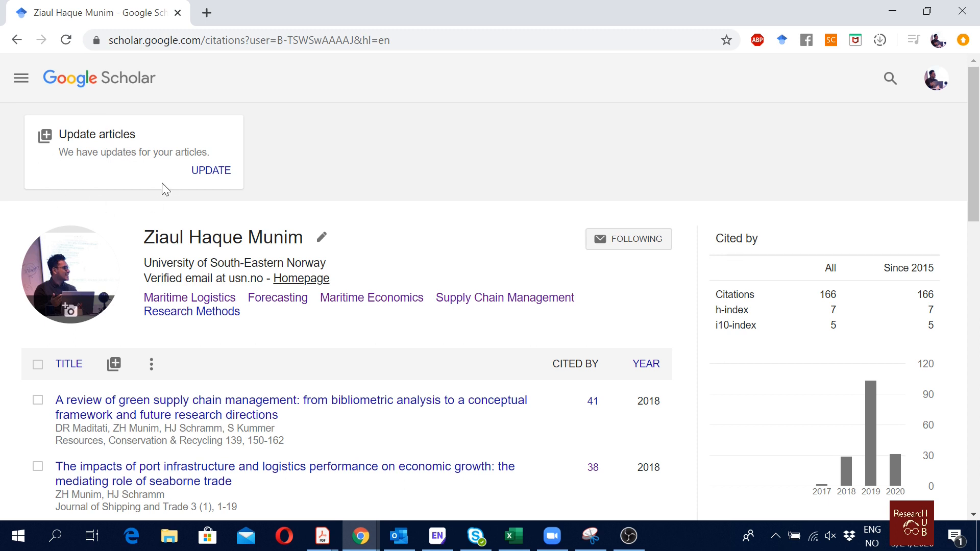
click(211, 170)
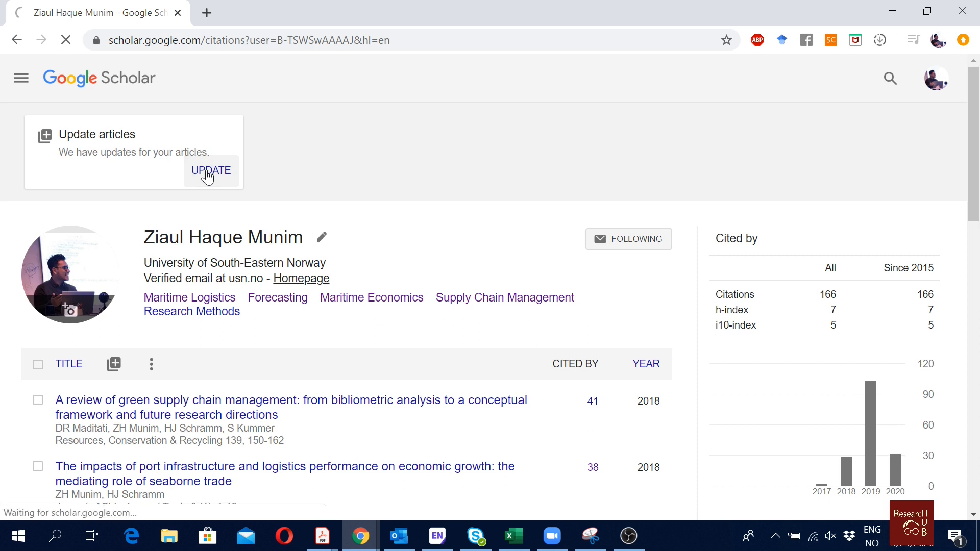
- Open Configure article updates to see the update settings and two suggested additions
click(211, 170)
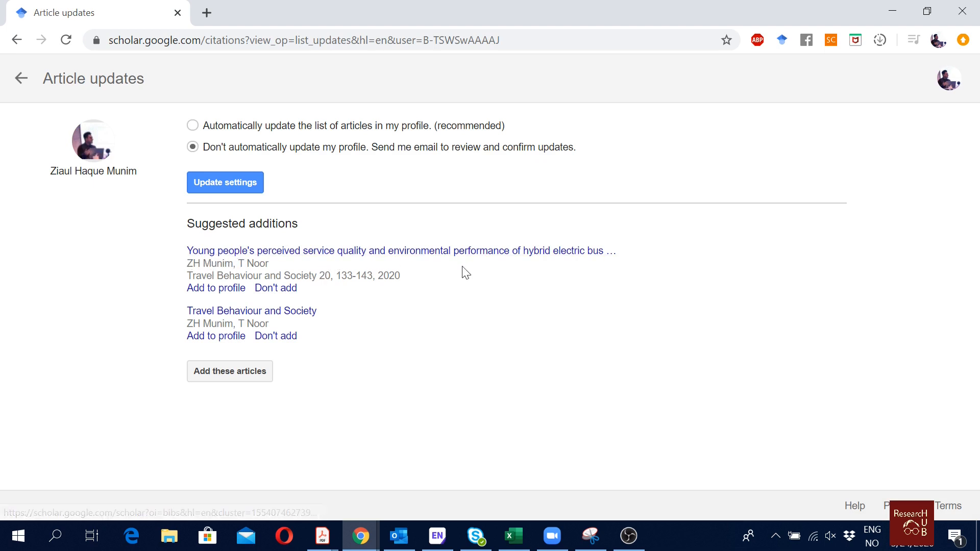
mouse_move(512, 280)
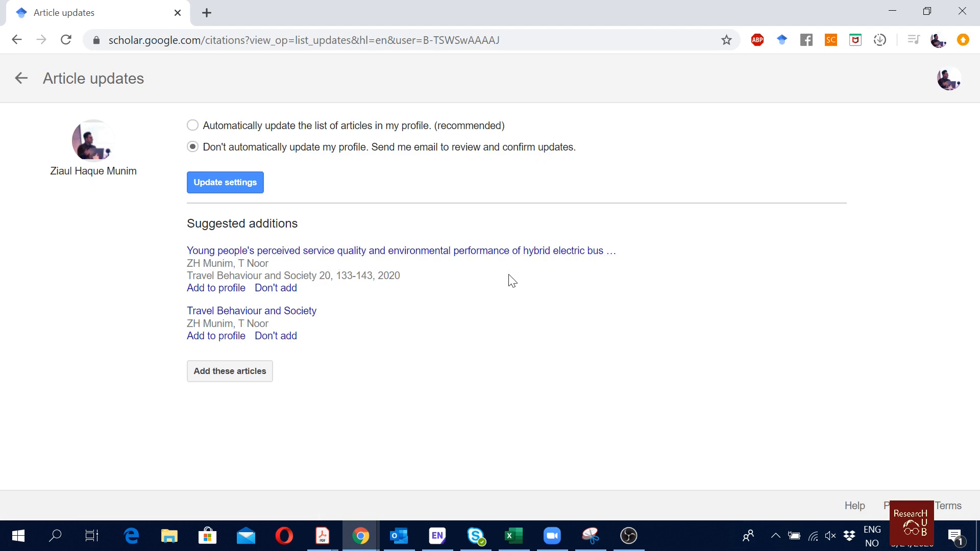
mouse_move(275, 336)
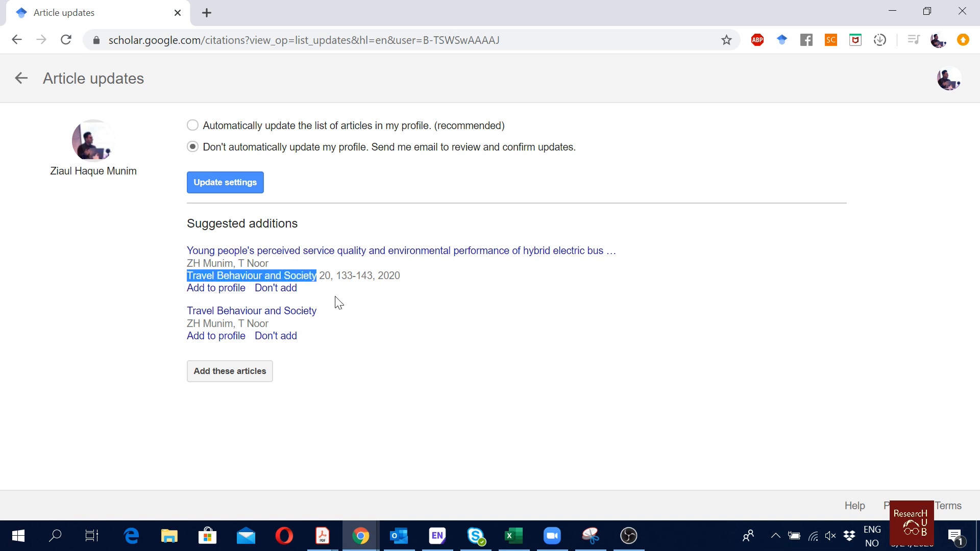
mouse_move(334, 311)
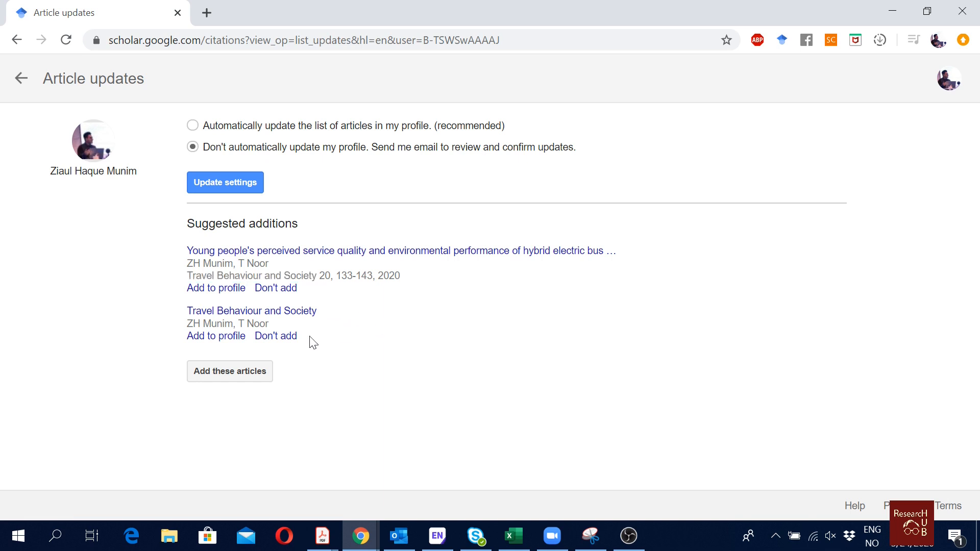
mouse_move(251, 310)
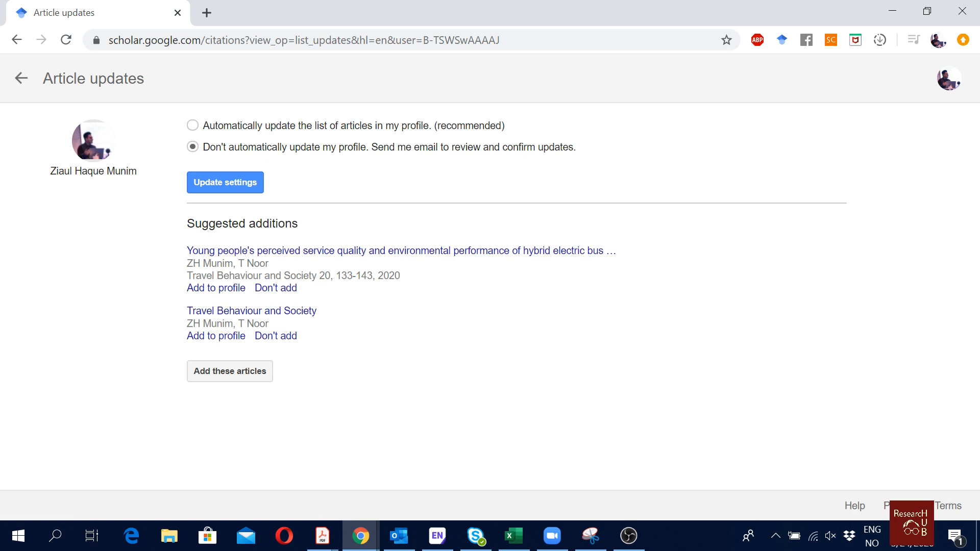
mouse_move(272, 273)
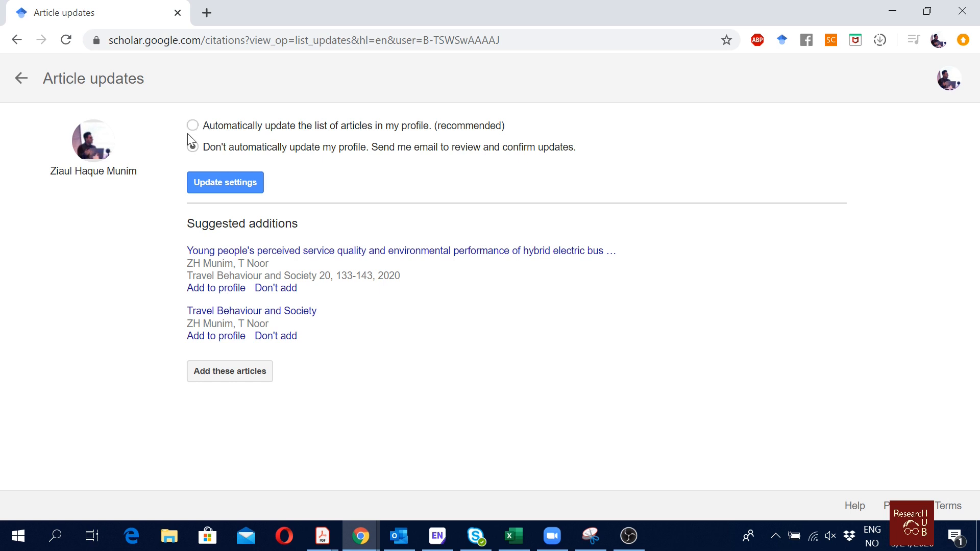
click(192, 147)
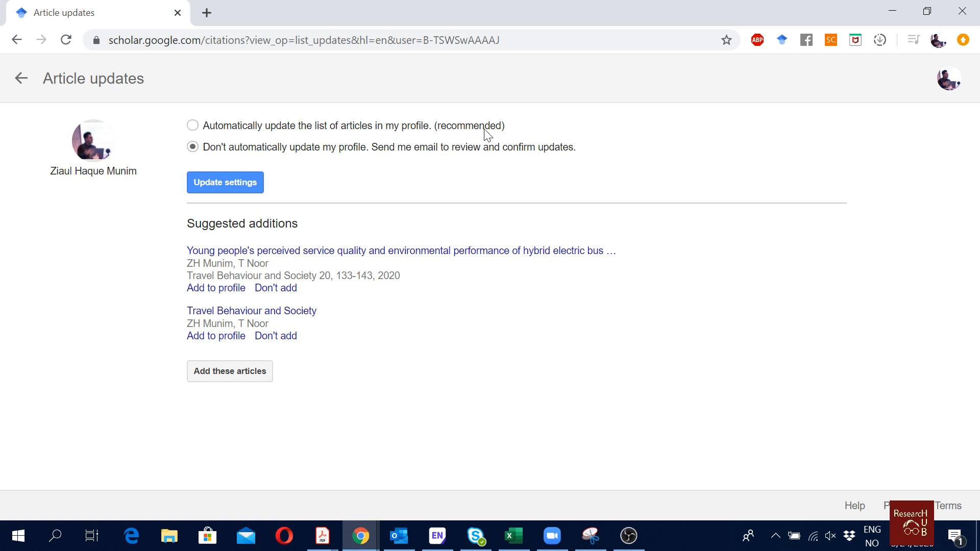
mouse_move(438, 133)
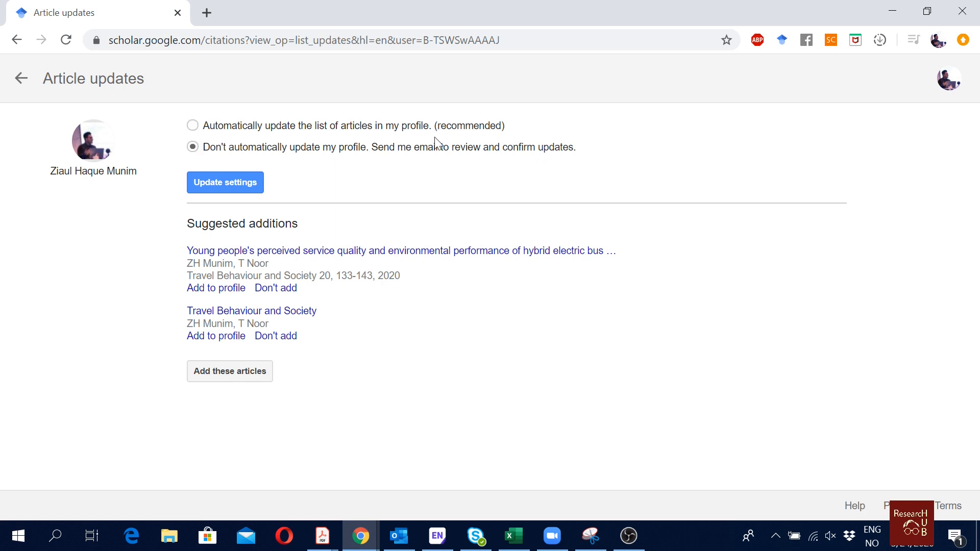
mouse_move(351, 156)
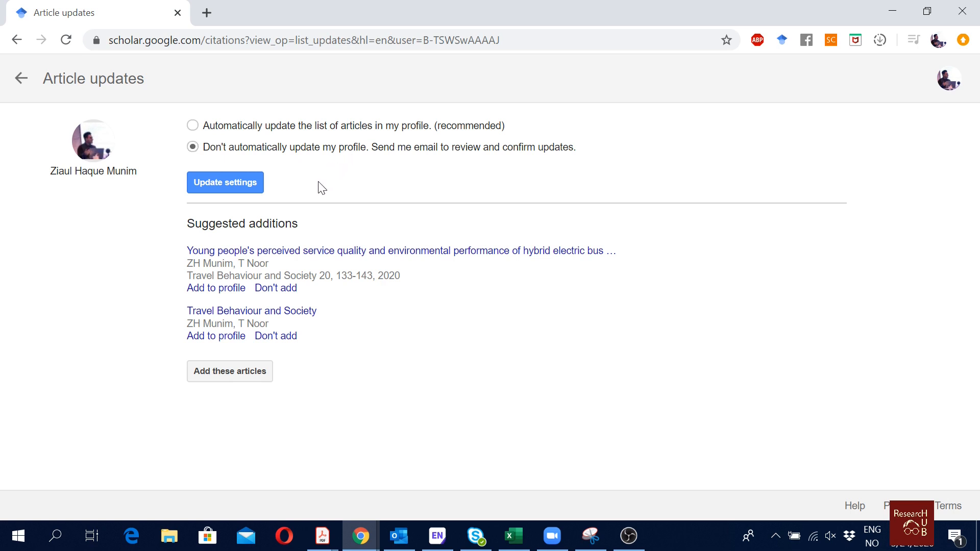
mouse_move(319, 211)
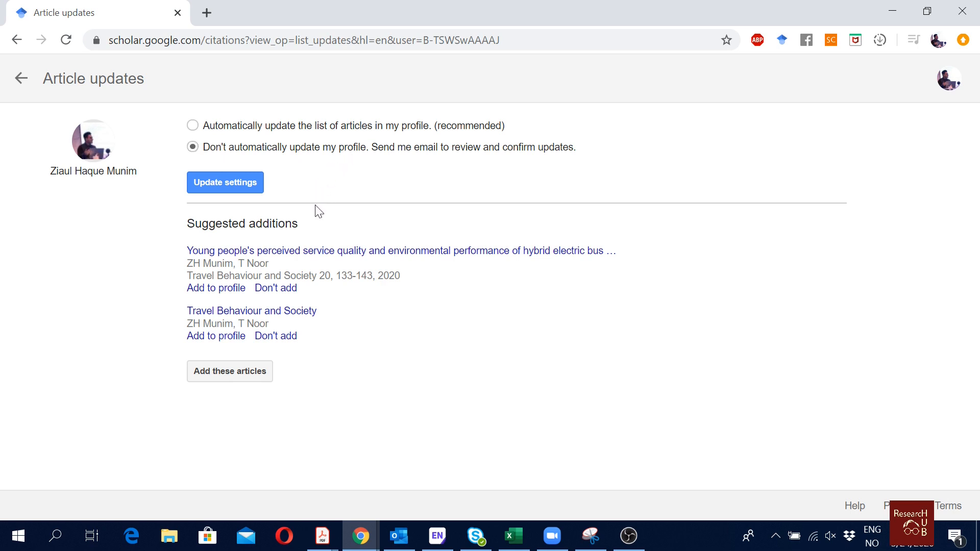
mouse_move(314, 211)
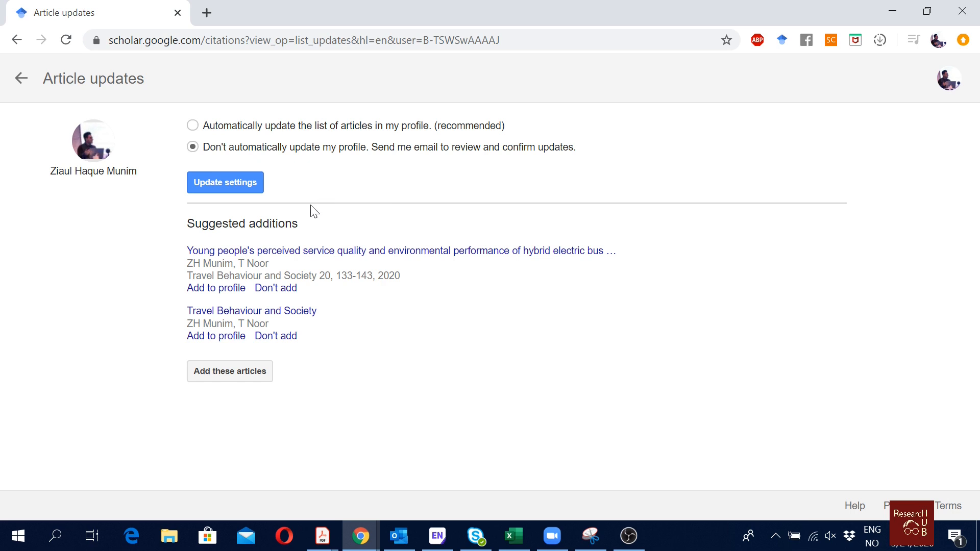
mouse_move(323, 204)
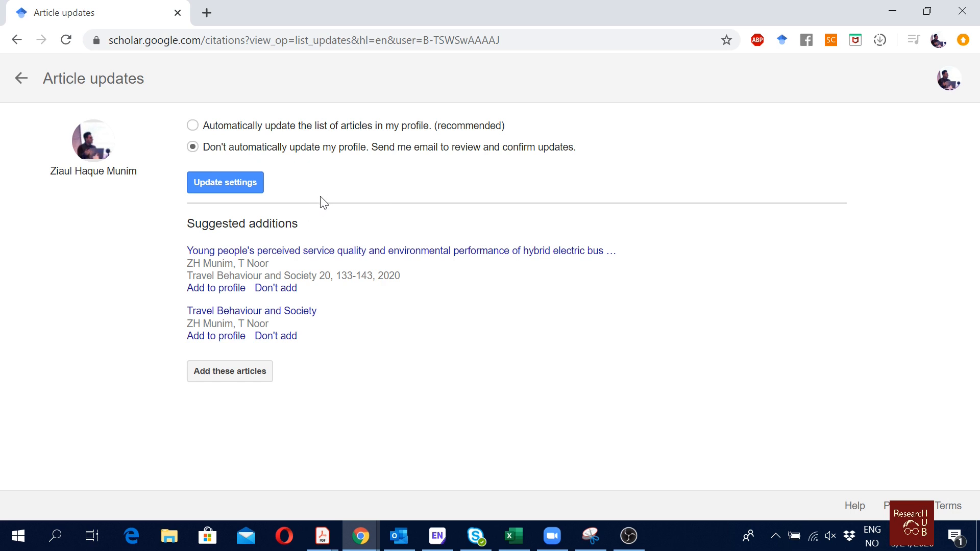
mouse_move(388, 226)
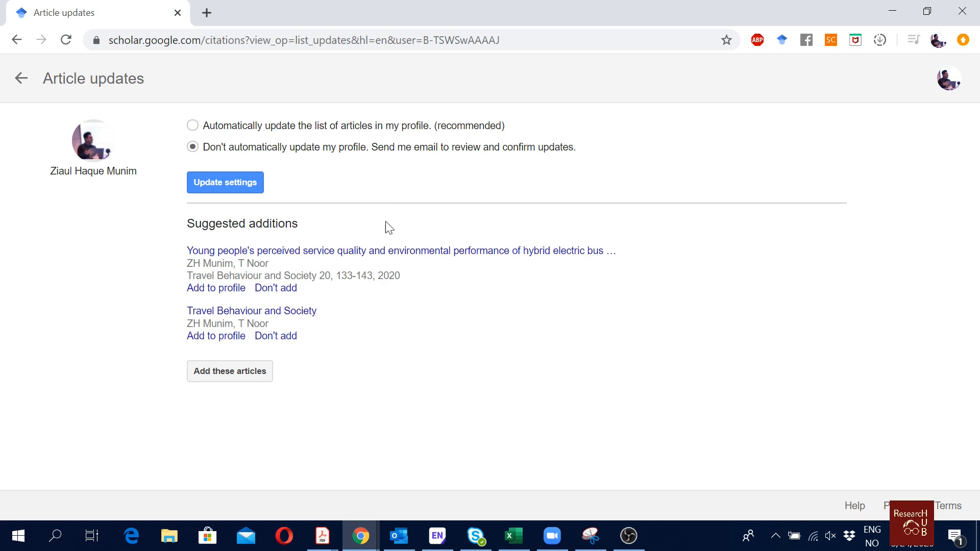
mouse_move(392, 221)
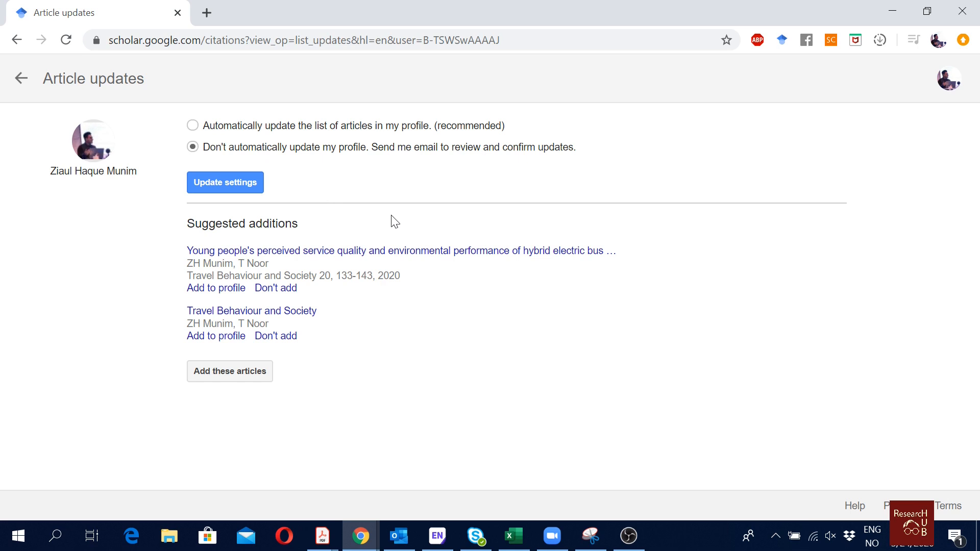
mouse_move(382, 367)
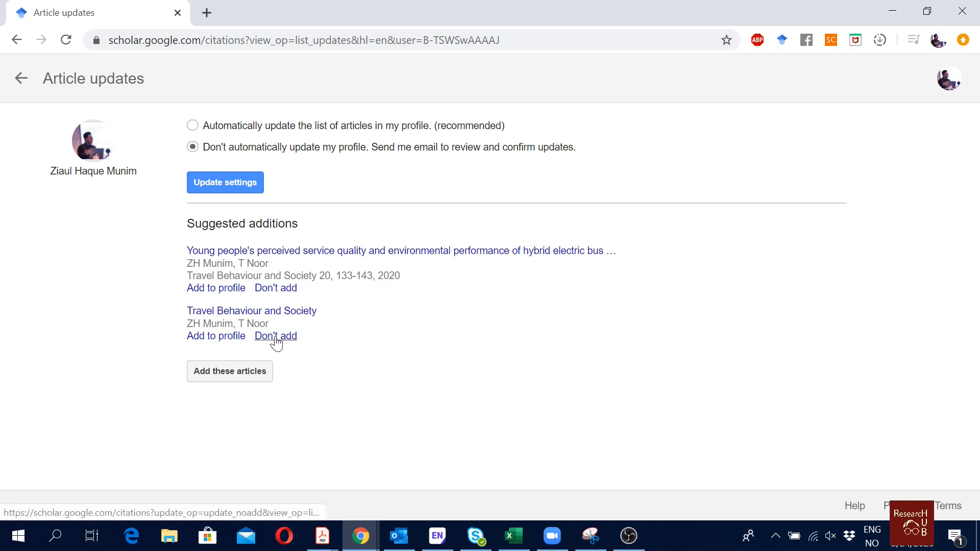
- Reject the Travel Behaviour and Society suggestion and save email-review update settings
click(275, 336)
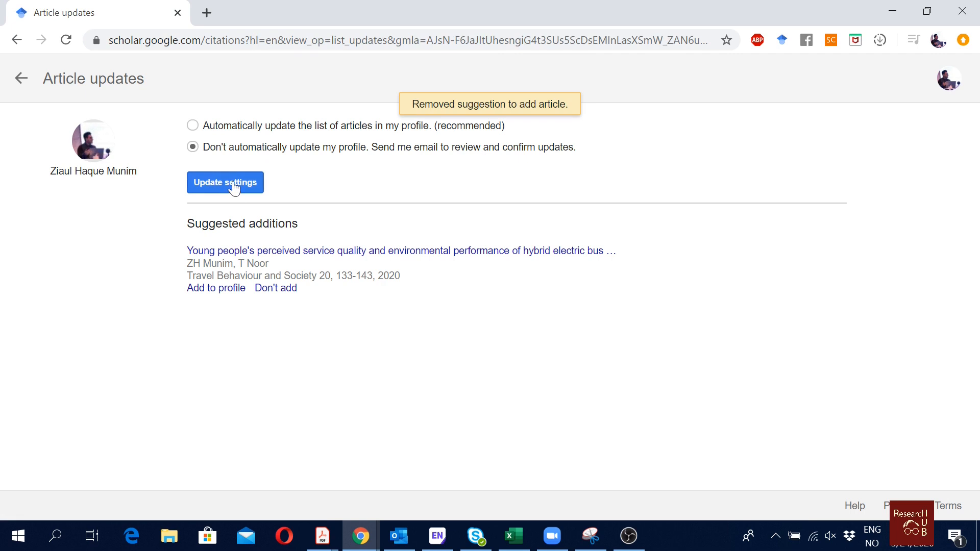
click(224, 182)
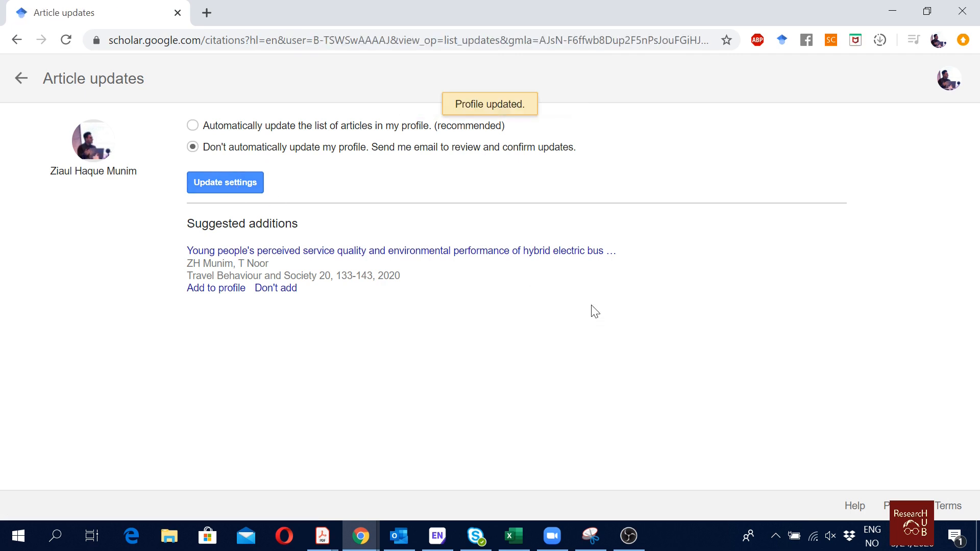
mouse_move(228, 362)
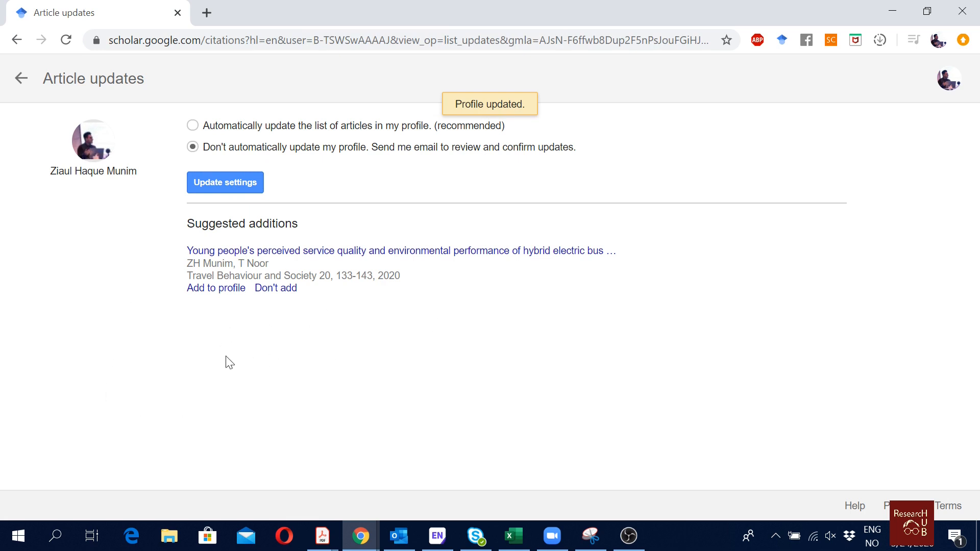
mouse_move(215, 287)
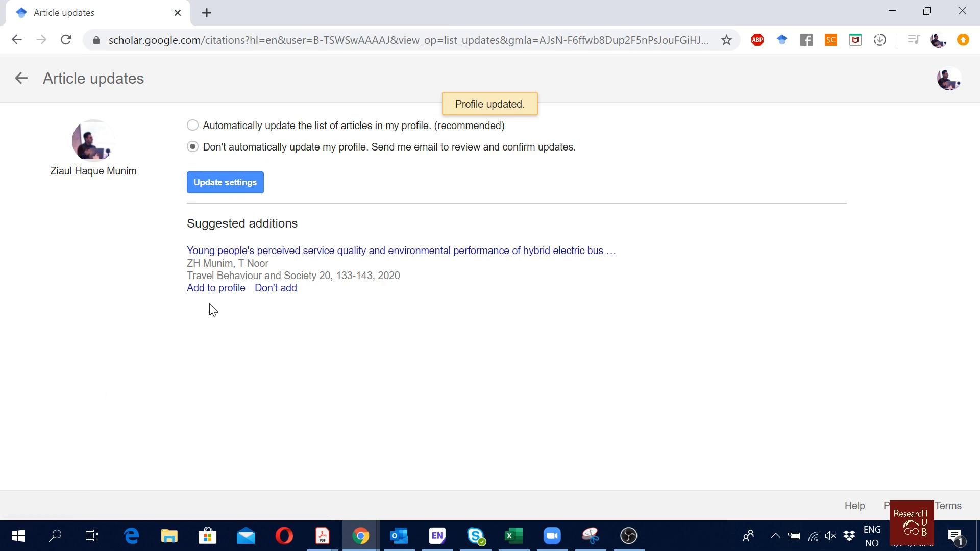
mouse_move(215, 288)
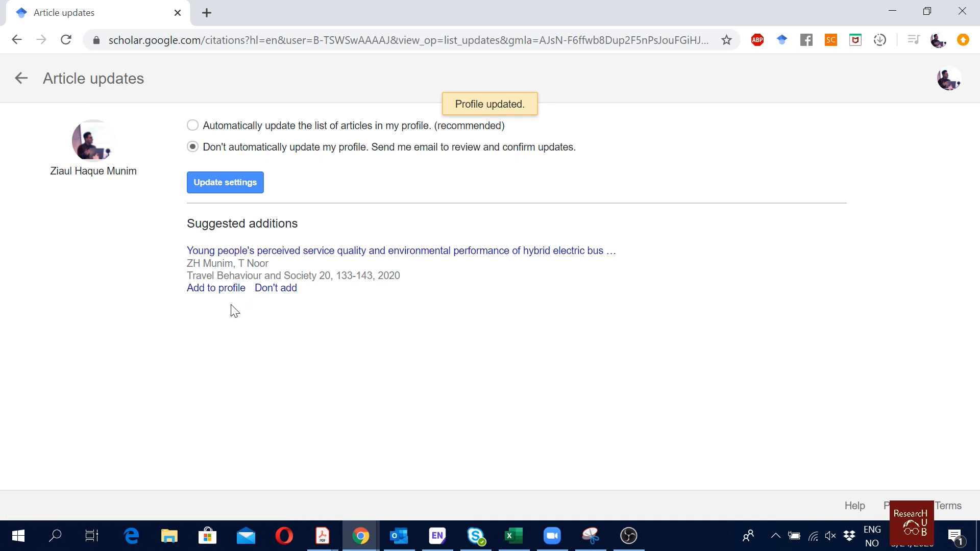
mouse_move(312, 226)
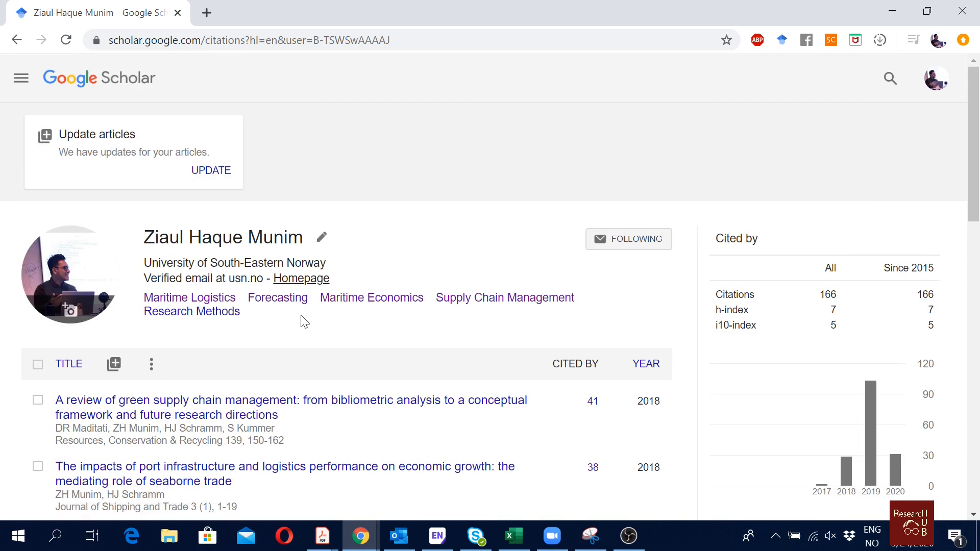
- Search for the author's article groups through Add article groups
scroll(down, 3)
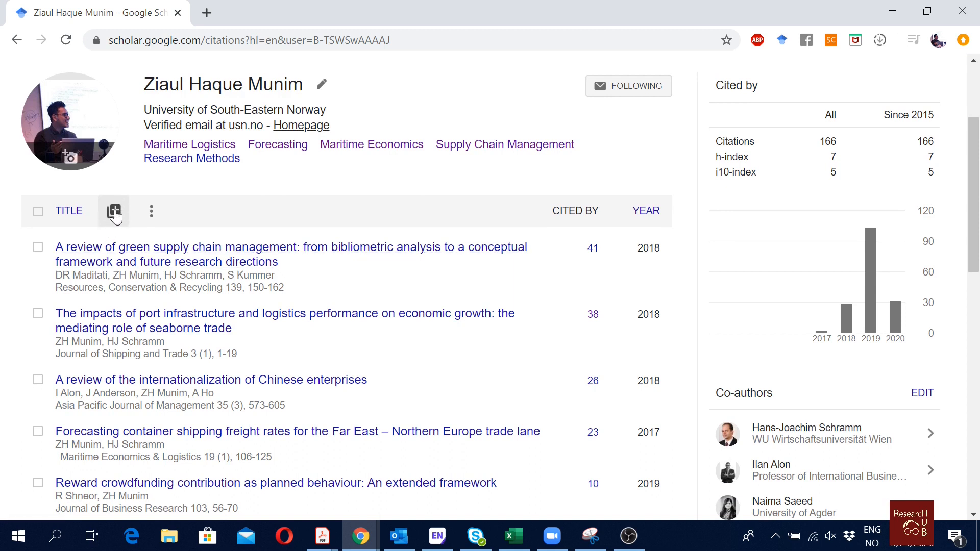
click(114, 211)
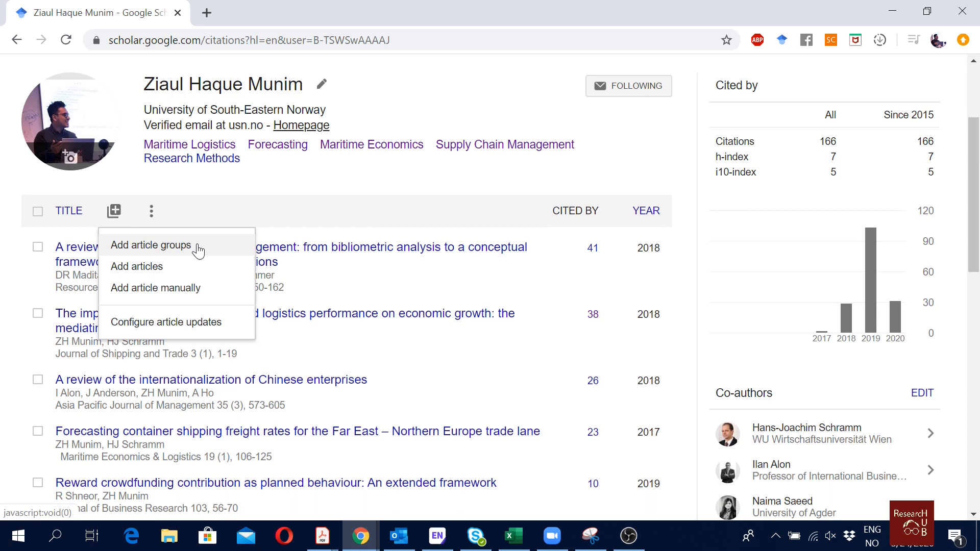
mouse_move(205, 256)
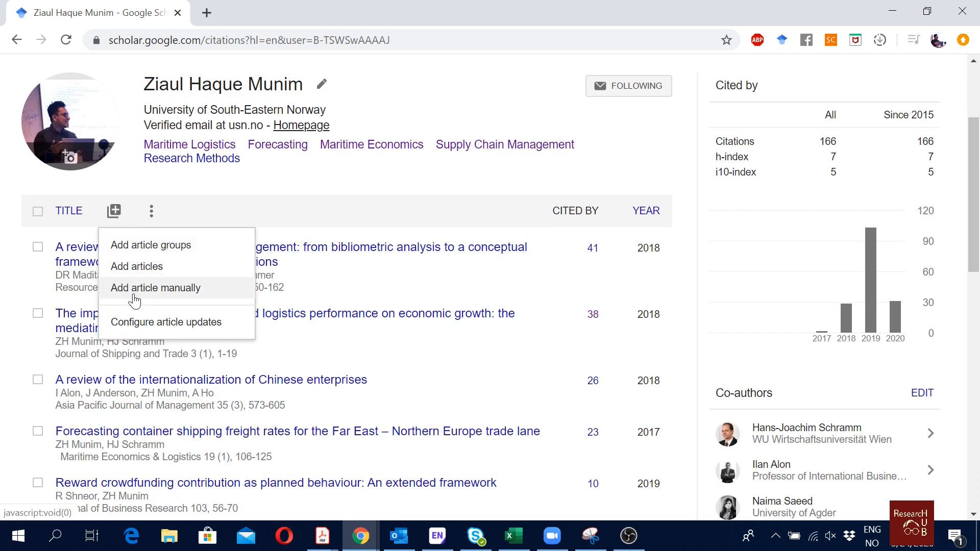
mouse_move(173, 294)
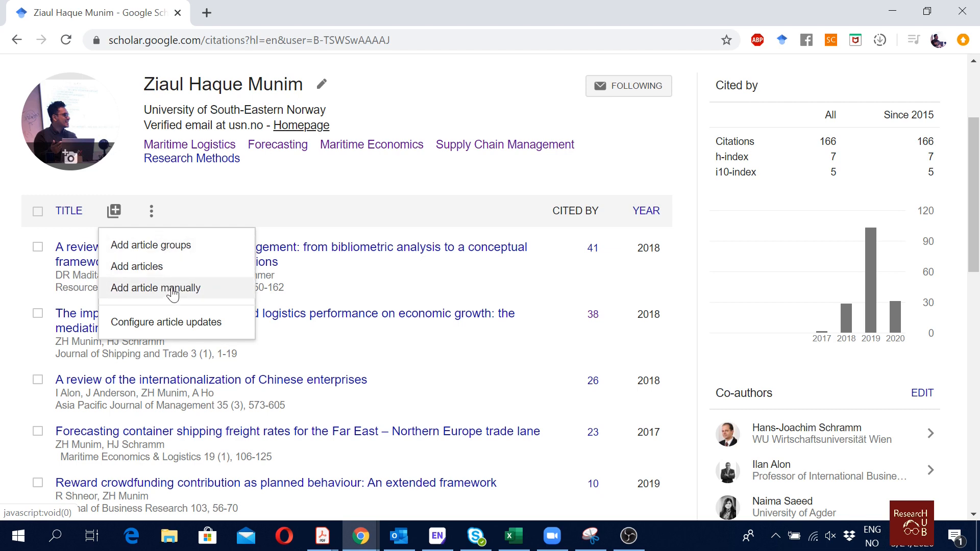
mouse_move(165, 322)
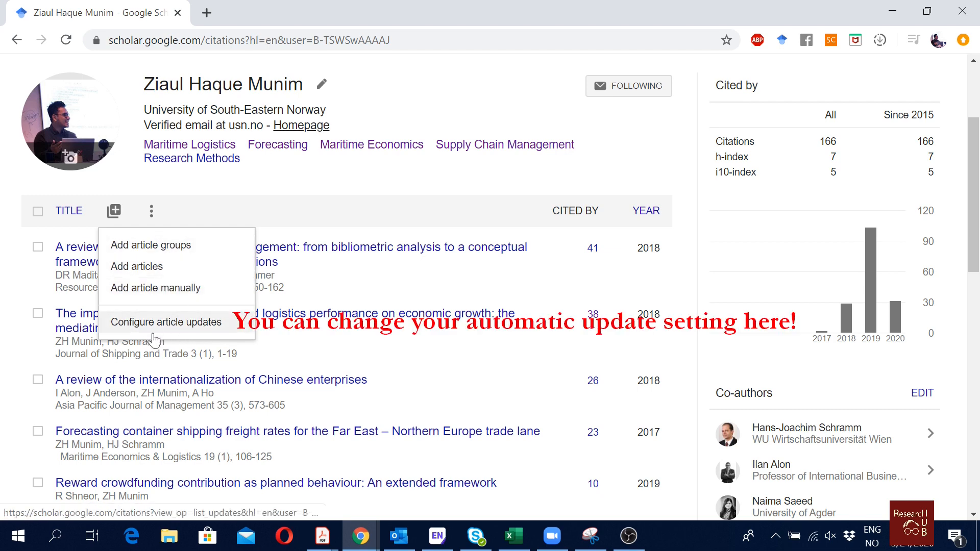
click(150, 245)
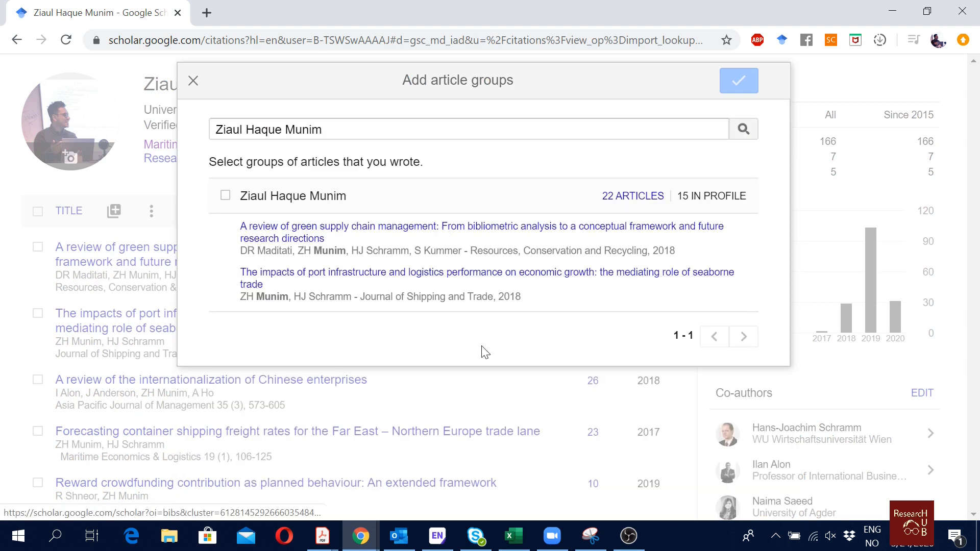
mouse_move(577, 233)
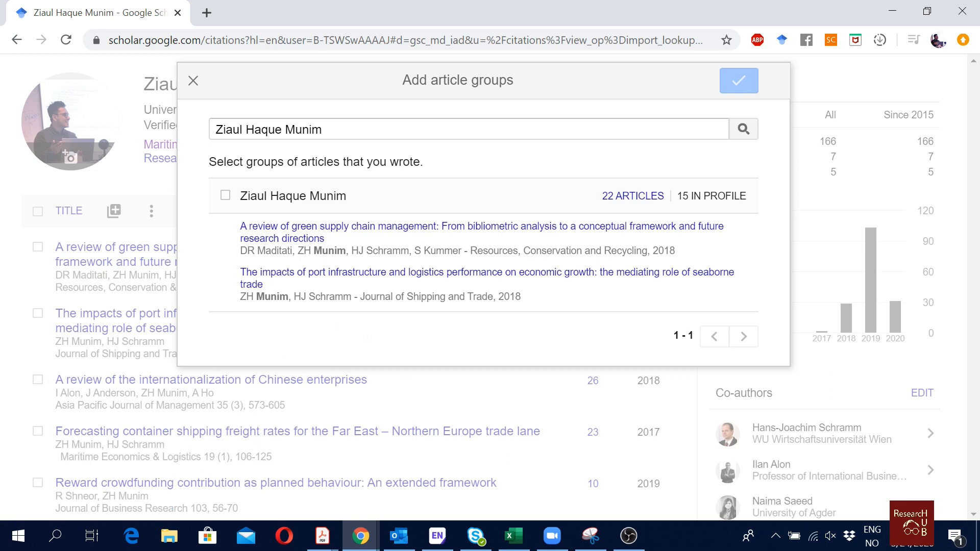
- Browse the group's 22 articles, then close the search without adding any
click(225, 196)
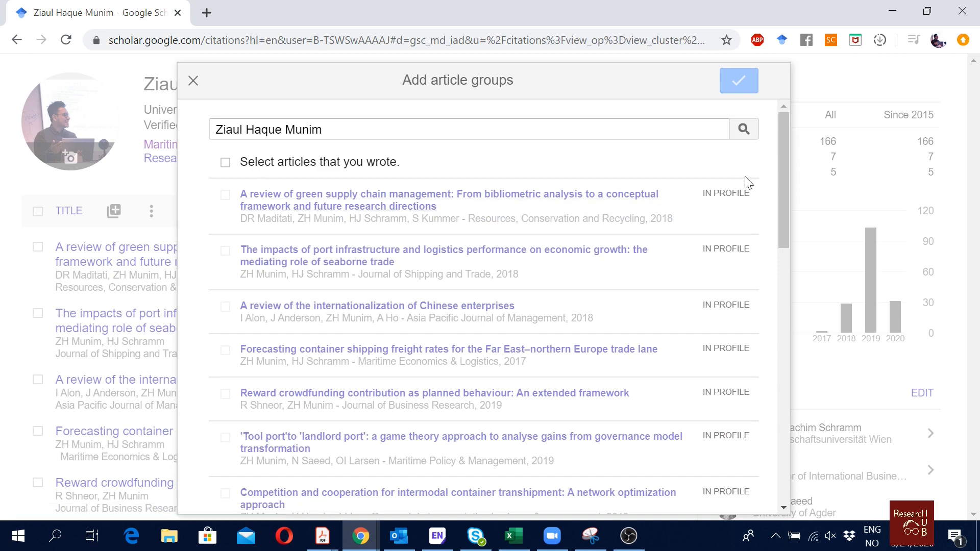
scroll(down, 3)
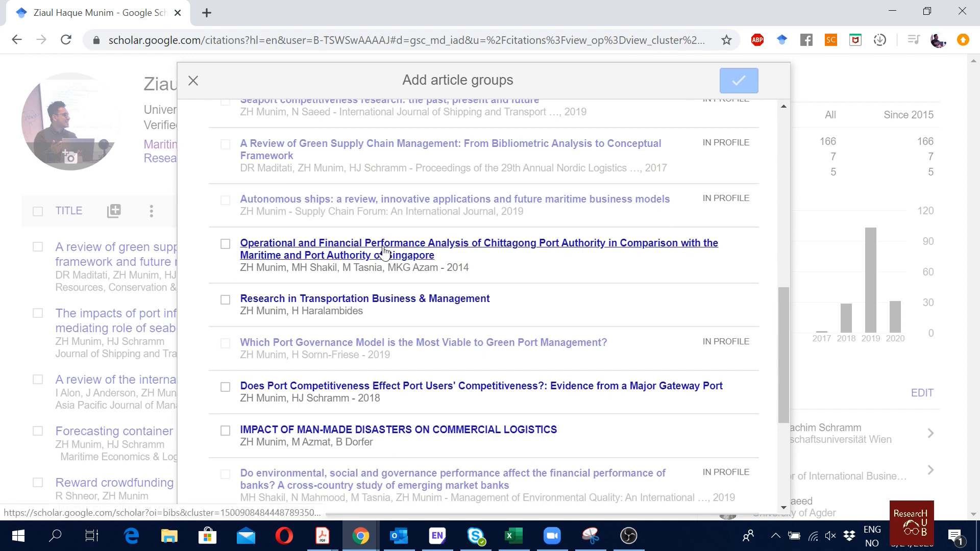
scroll(down, 3)
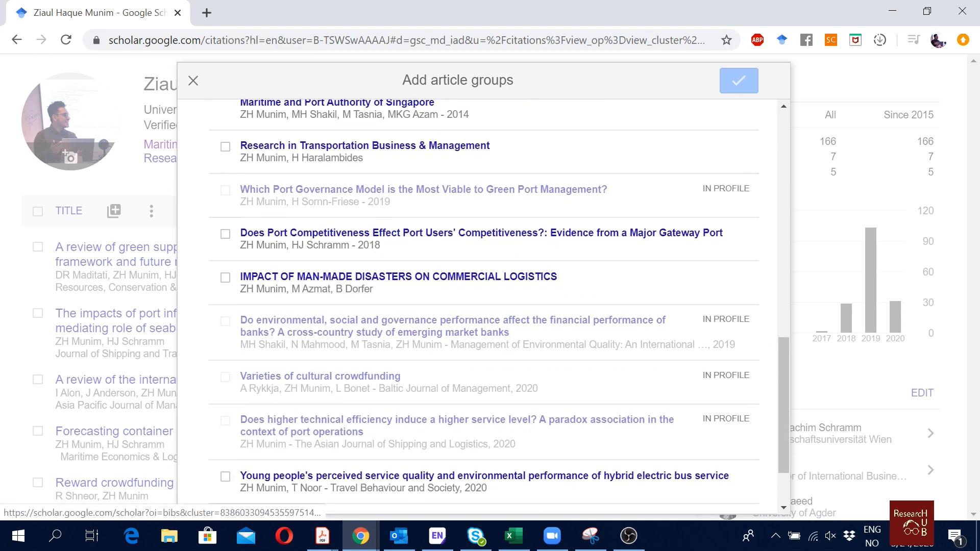
scroll(down, 3)
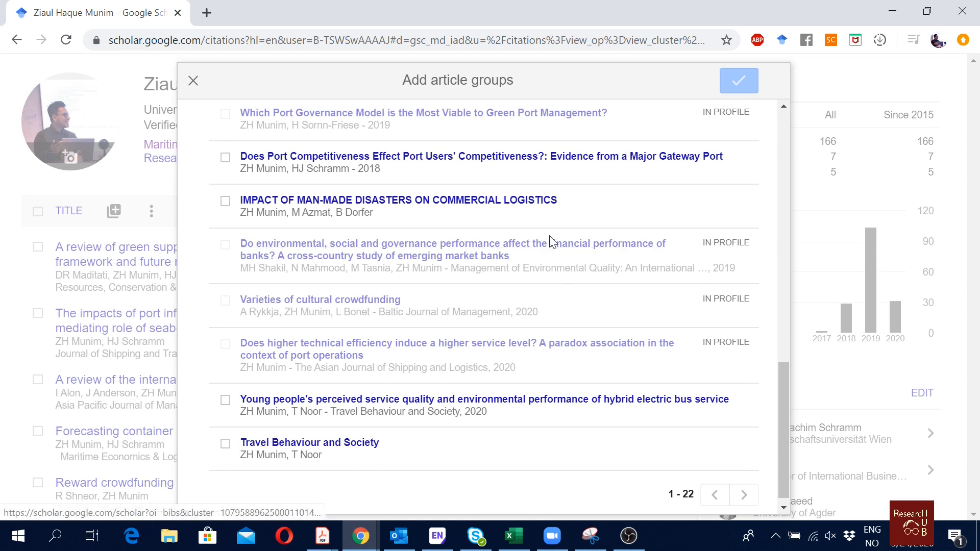
mouse_move(579, 286)
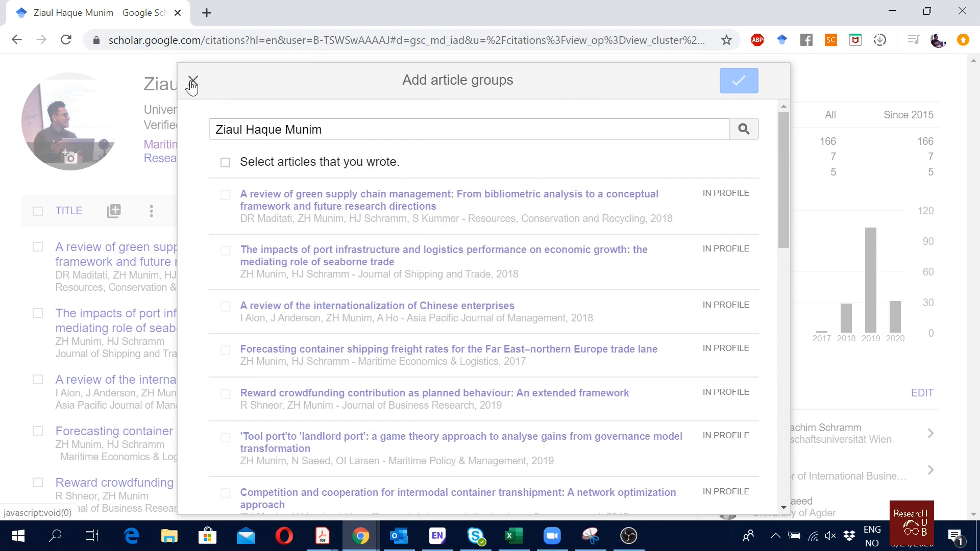
click(192, 82)
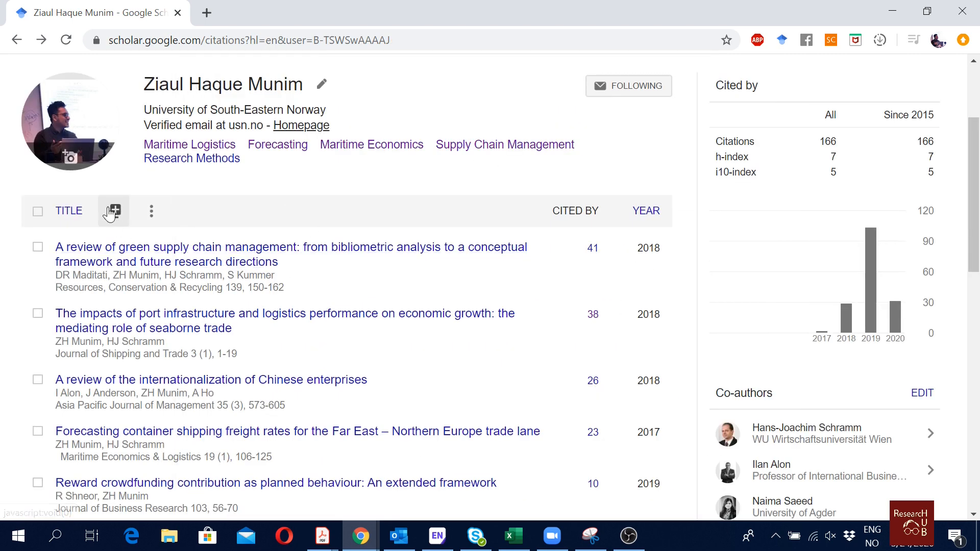
- Browse the individual article search results and close them without adding anything
click(114, 211)
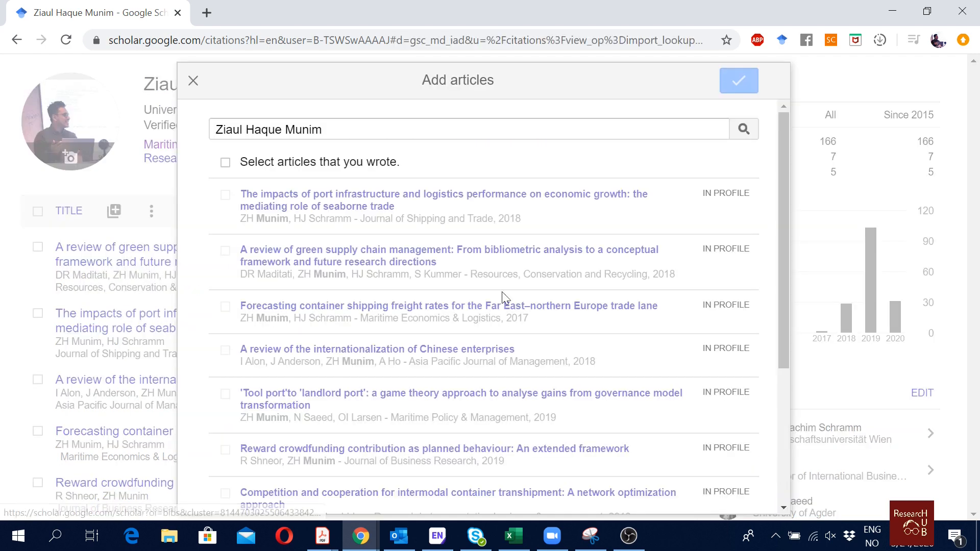
scroll(down, 3)
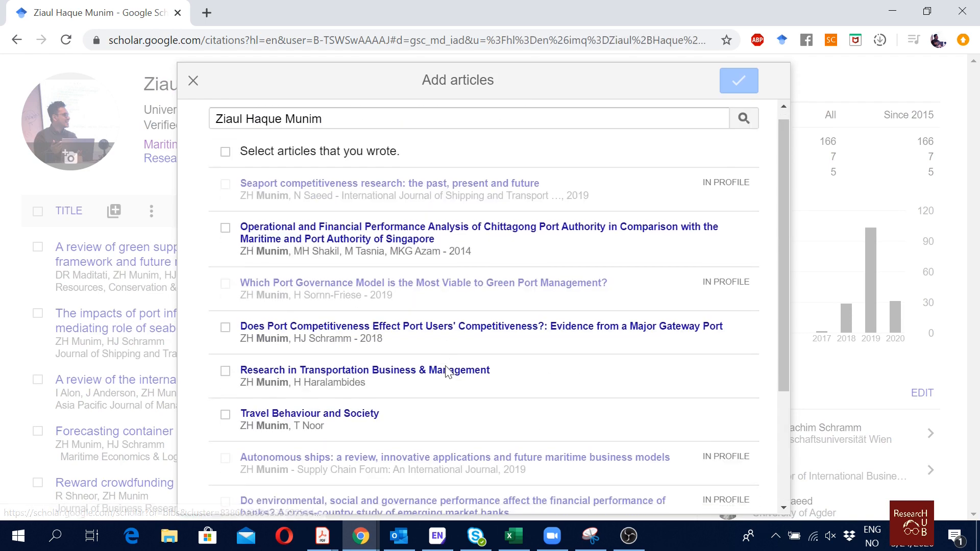
scroll(down, 3)
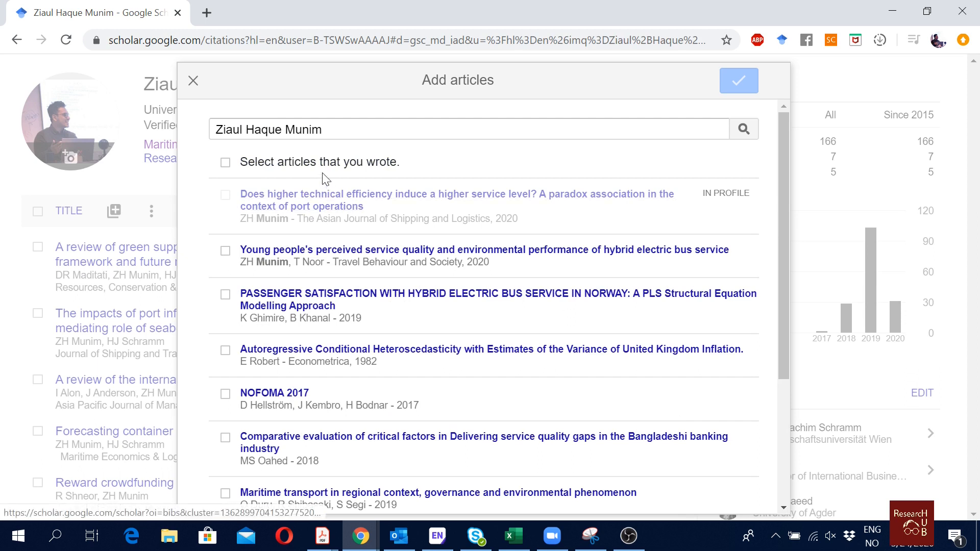
mouse_move(371, 199)
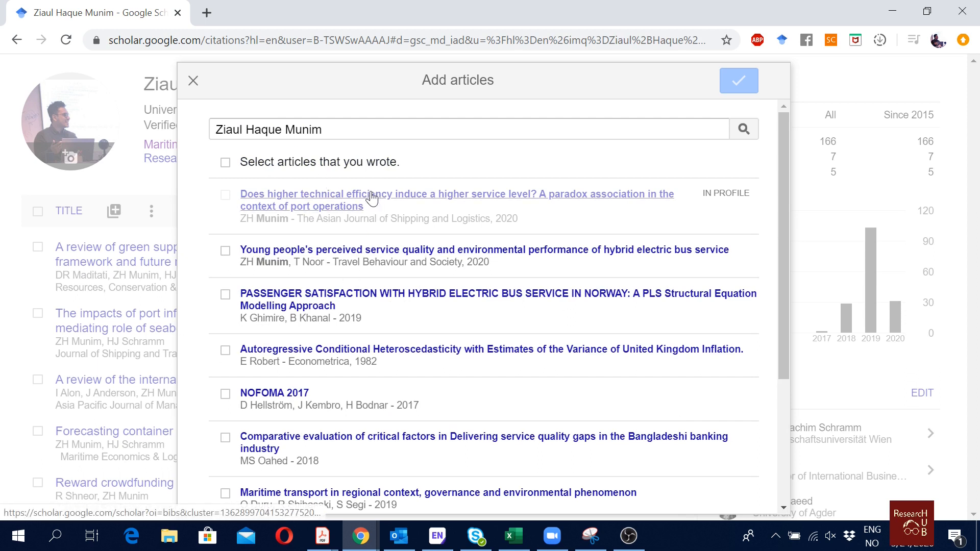
scroll(down, 3)
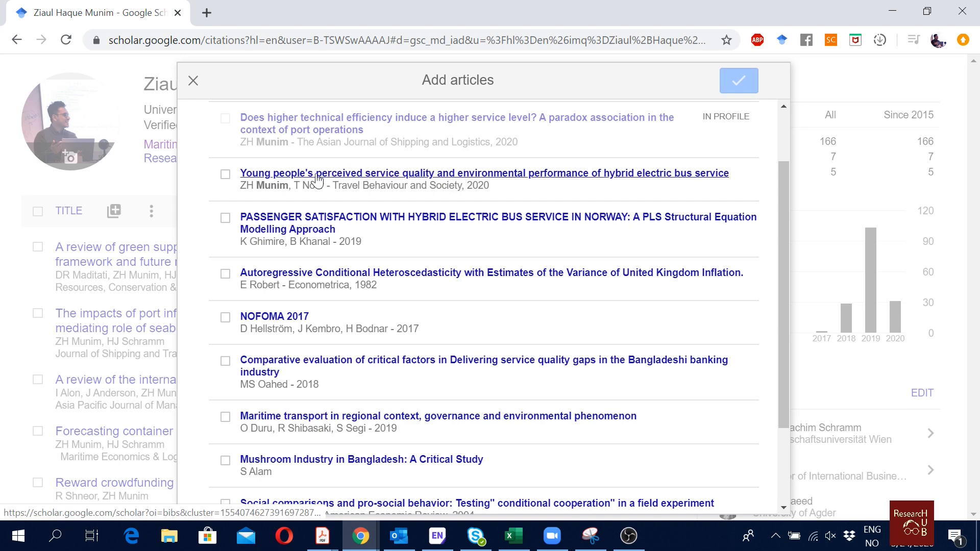
click(113, 211)
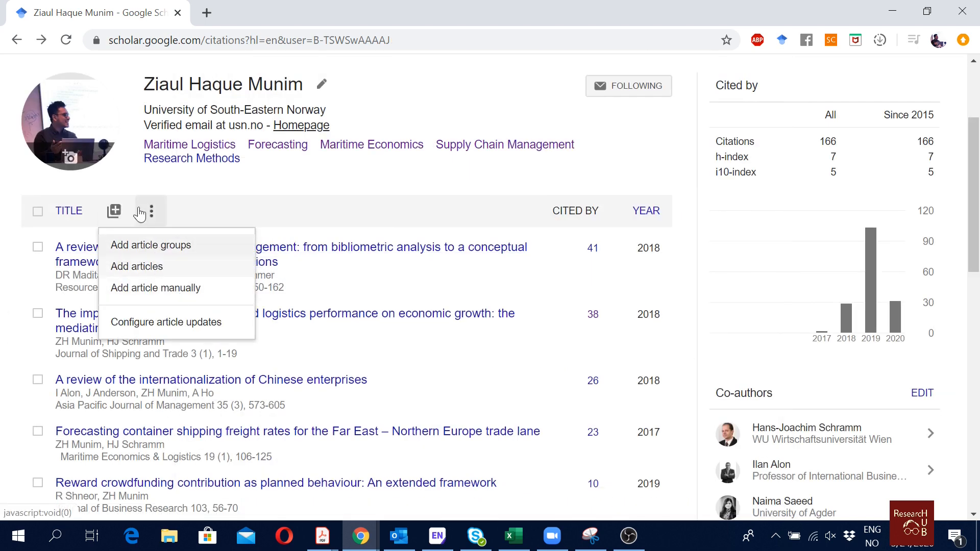
click(156, 288)
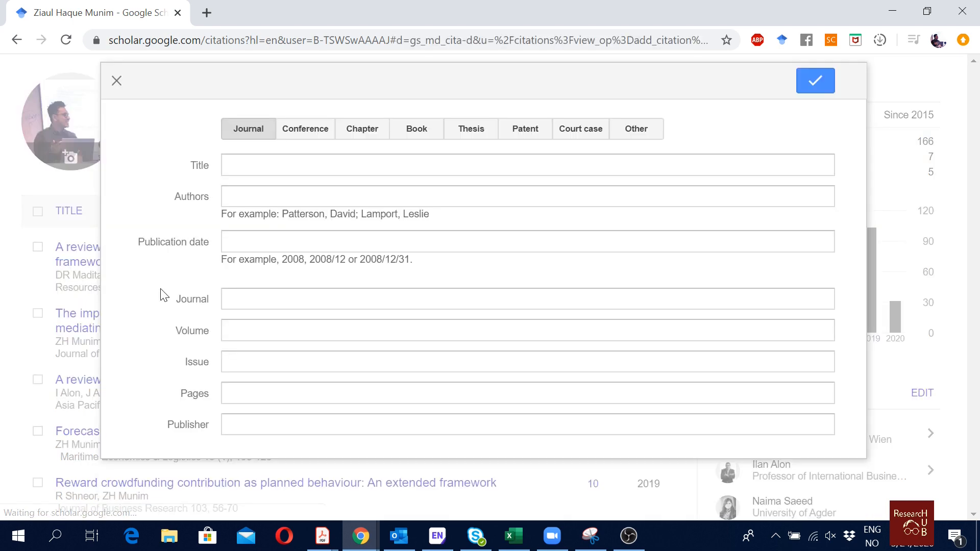
mouse_move(207, 12)
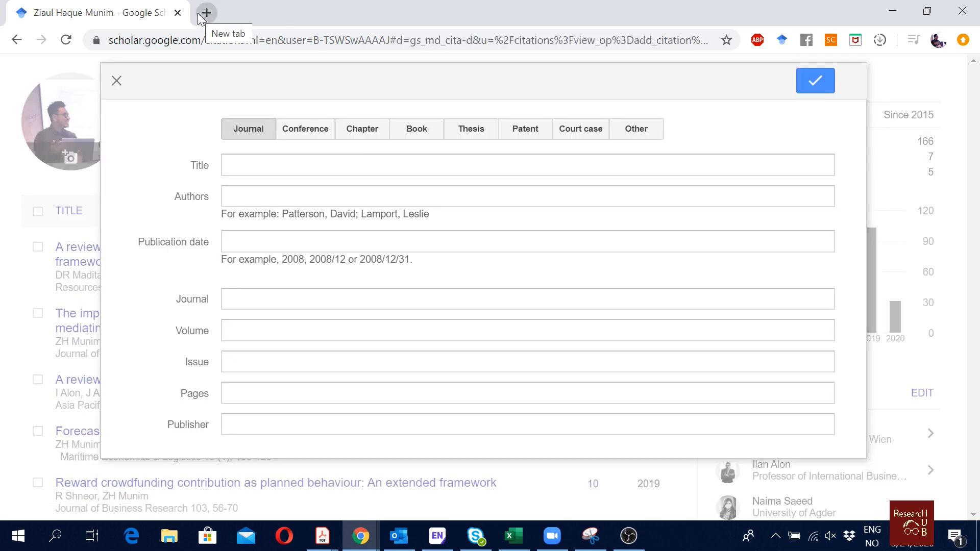
mouse_move(219, 13)
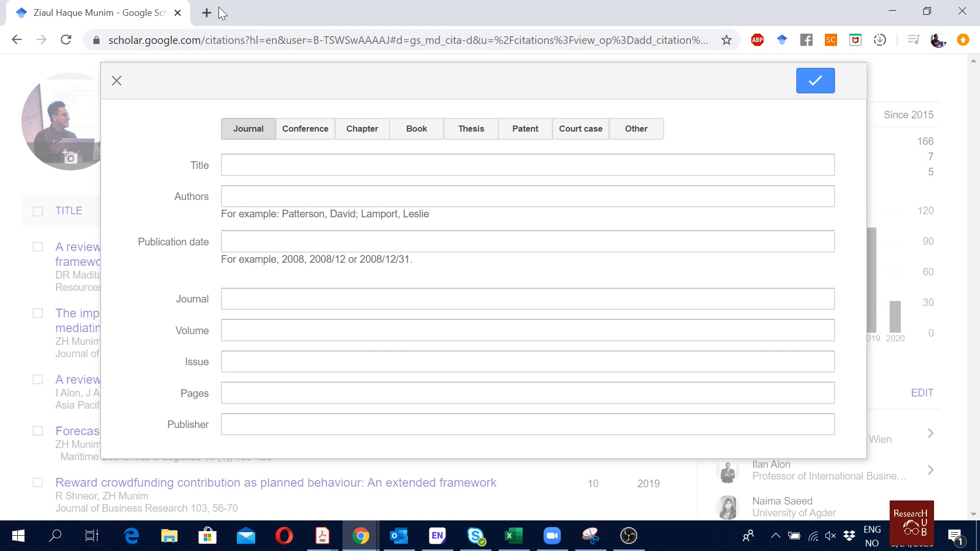
mouse_move(207, 12)
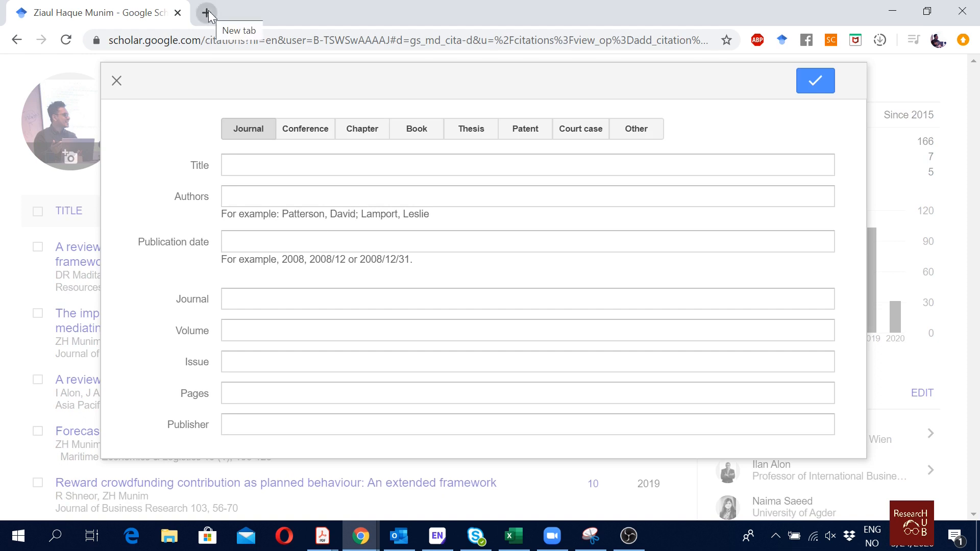
mouse_move(207, 18)
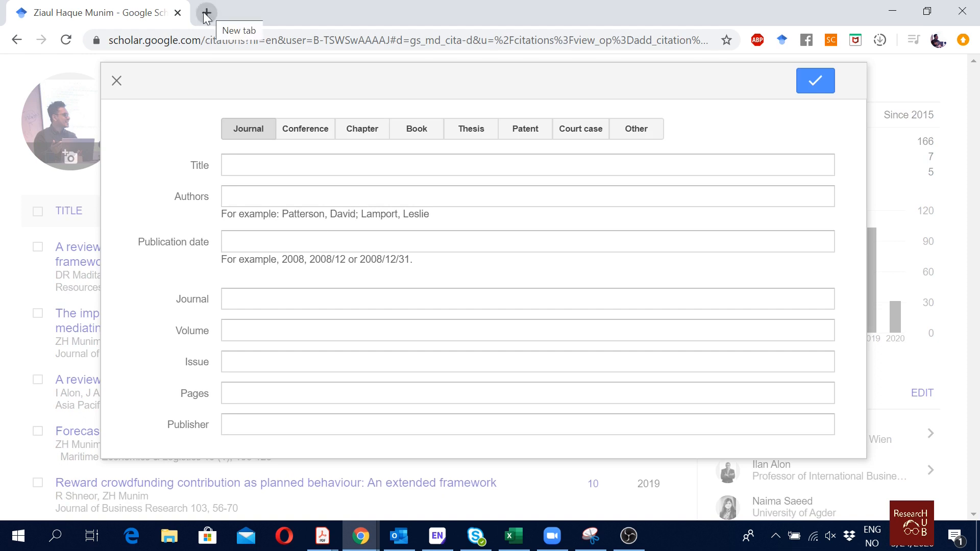
- Search 'travel behaviour and society' in a new tab and open Elsevier's journal homepage
click(206, 12)
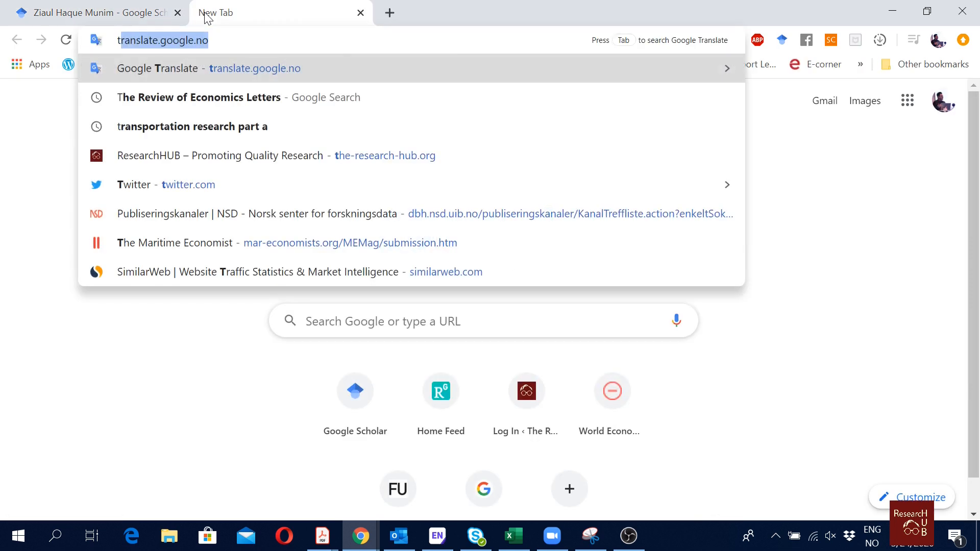
text(travel behaviour and society)
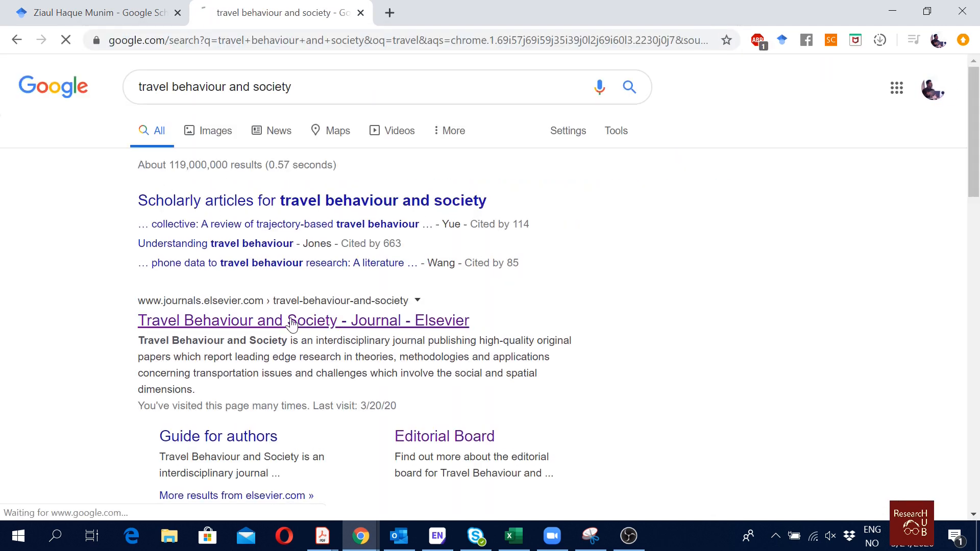
click(303, 321)
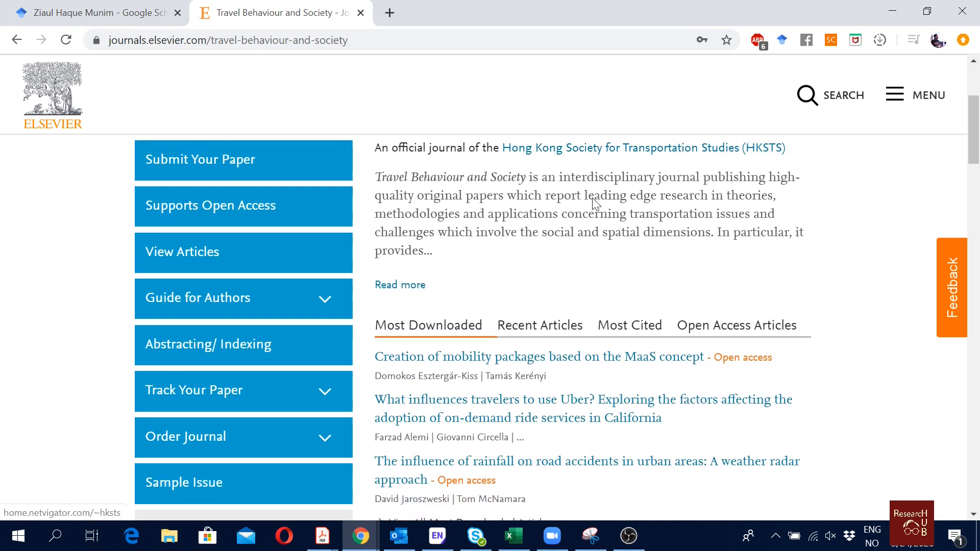
scroll(down, 3)
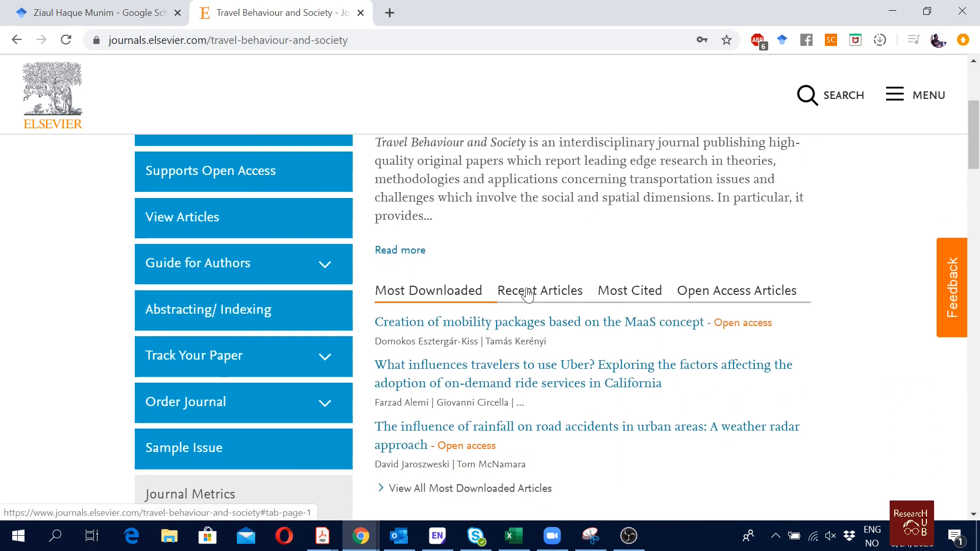
- Open the hybrid electric bus service article on ScienceDirect and scroll its outline
click(540, 290)
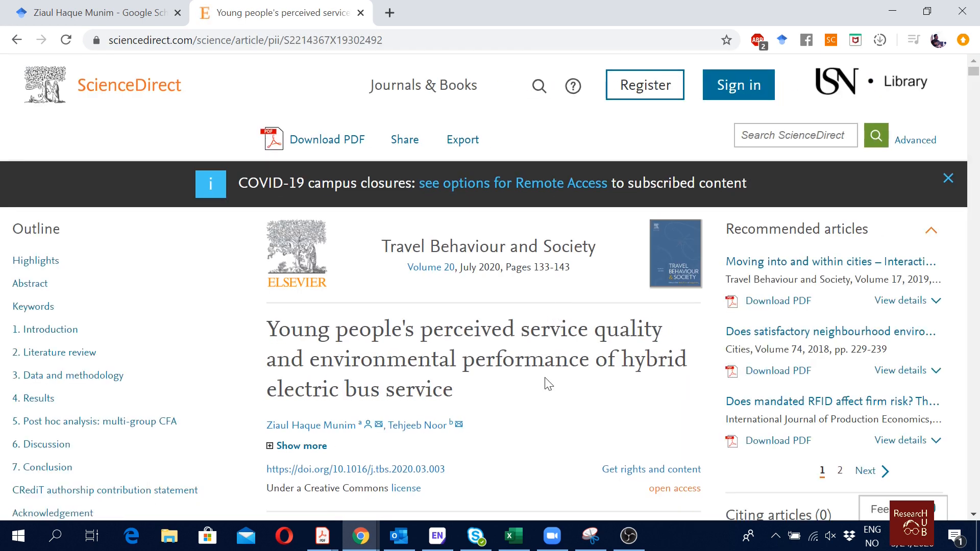
scroll(down, 3)
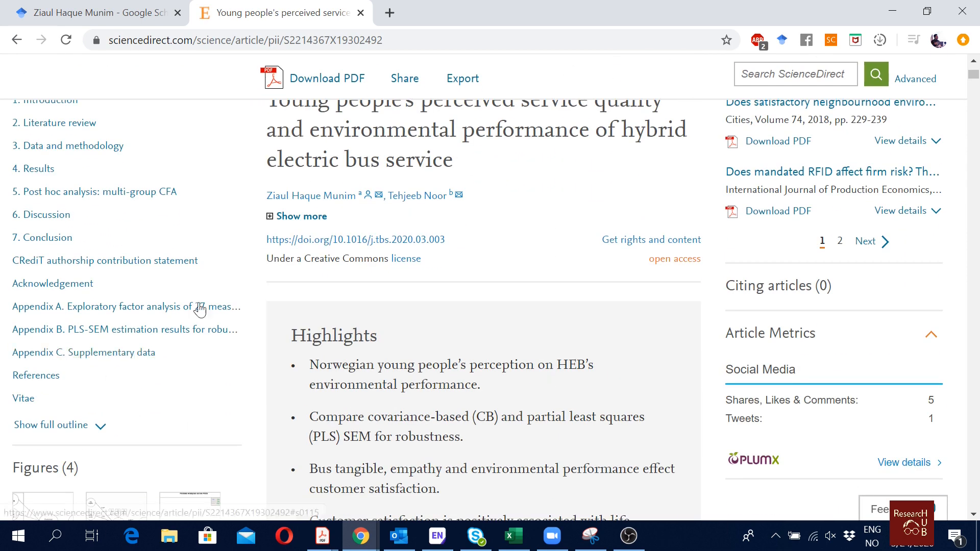
mouse_move(97, 359)
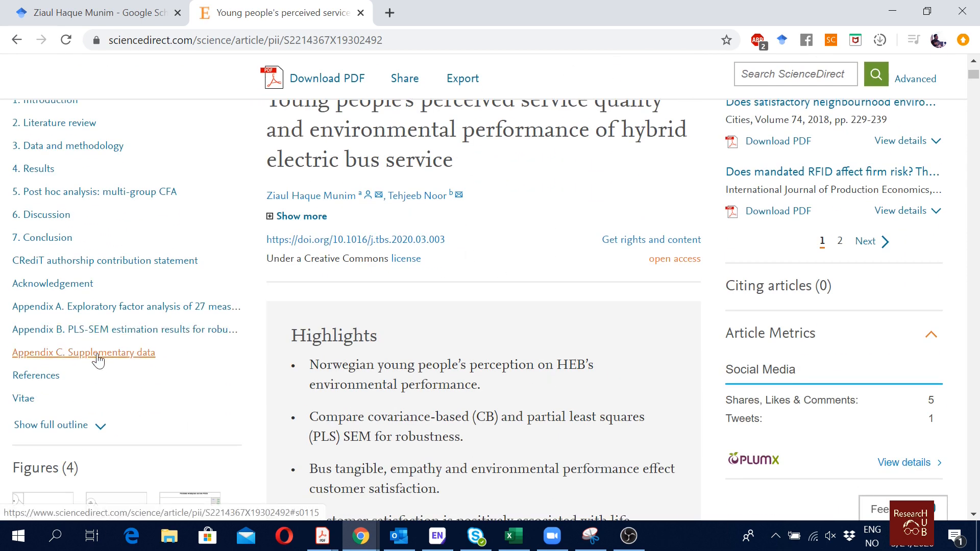
mouse_move(84, 353)
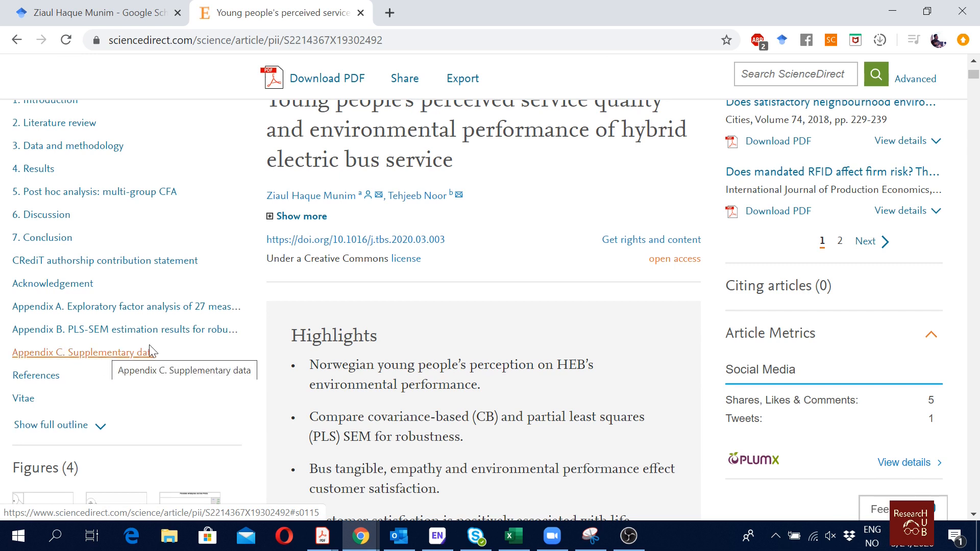
mouse_move(249, 377)
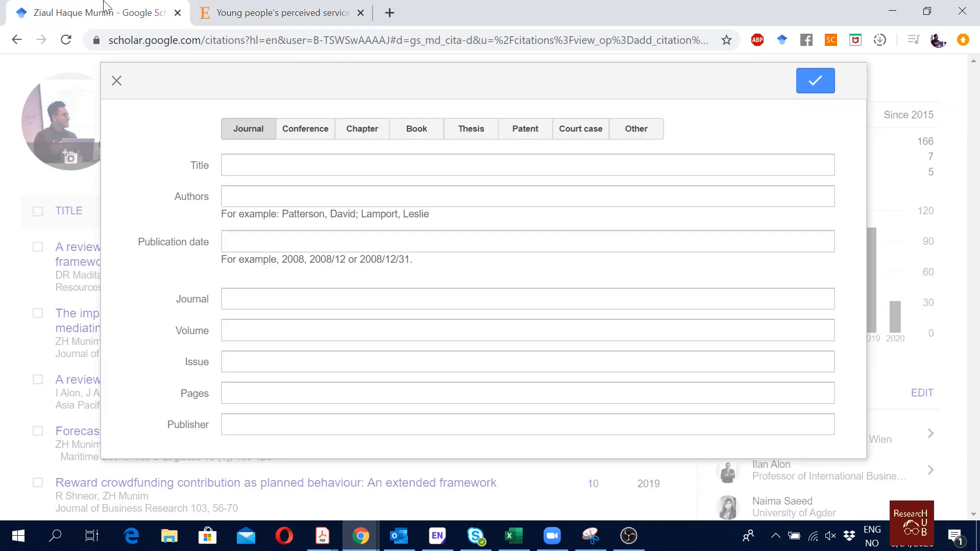
- Enter the article title, authors Munim, Ziaul Haque; Noor, Tehjeeb, and year 2020
text(Young people's perceived service quality and environmental performance of hybrid electric bus service)
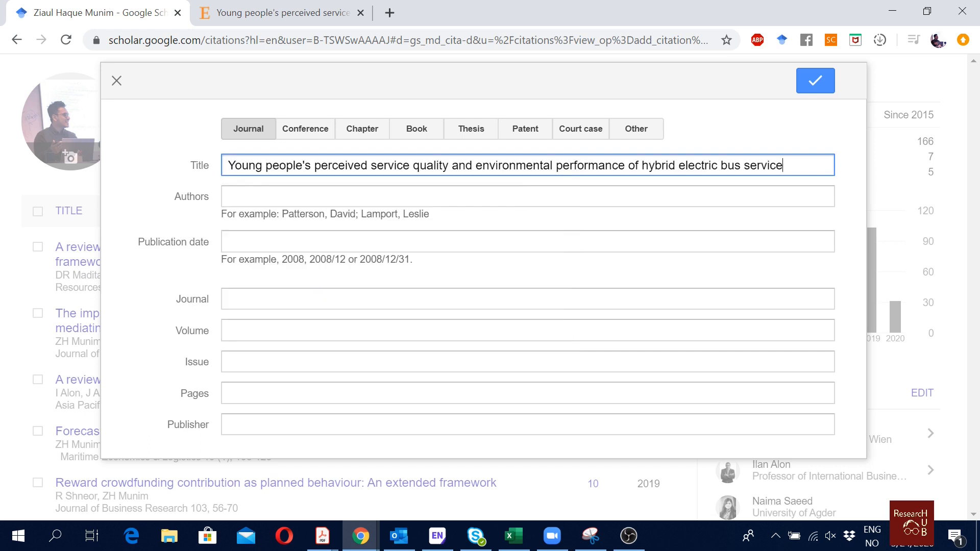
click(527, 195)
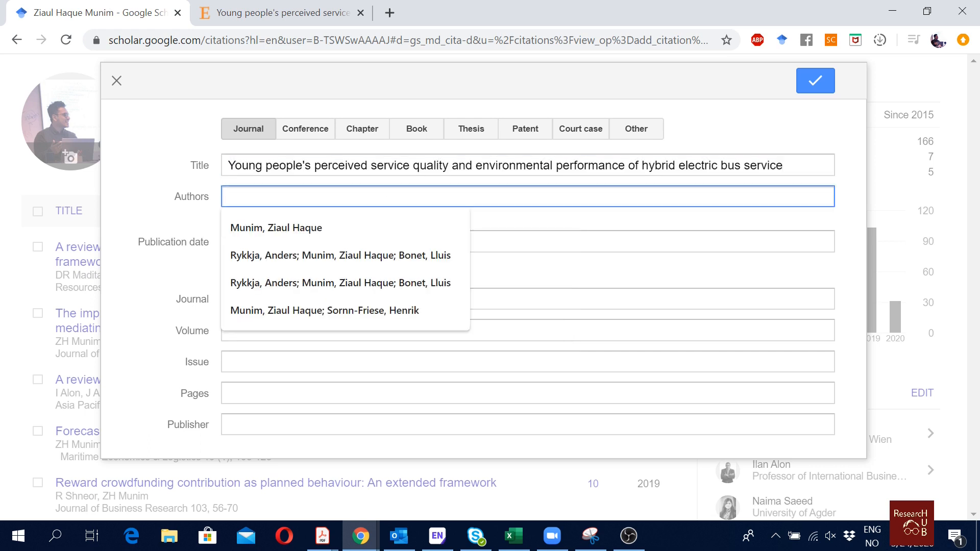
click(277, 227)
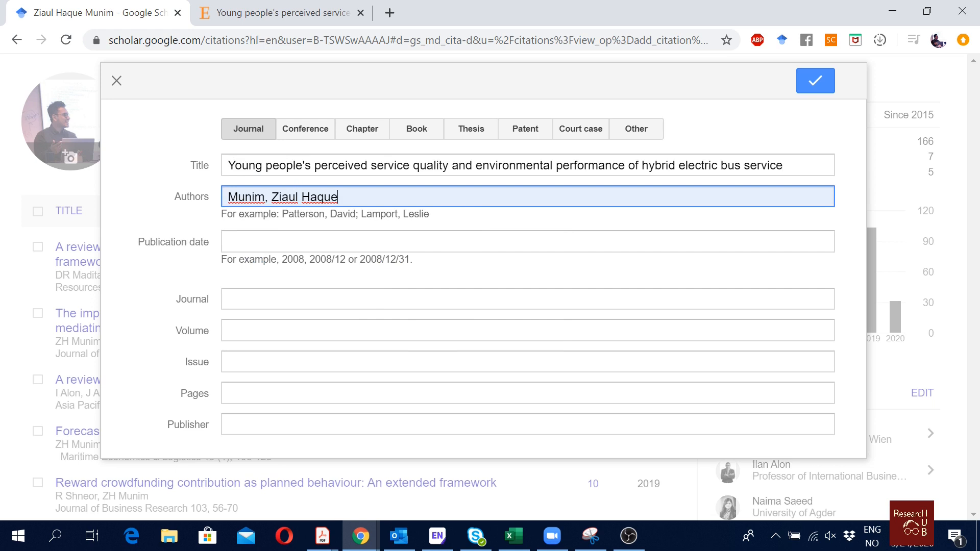
double_click(245, 197)
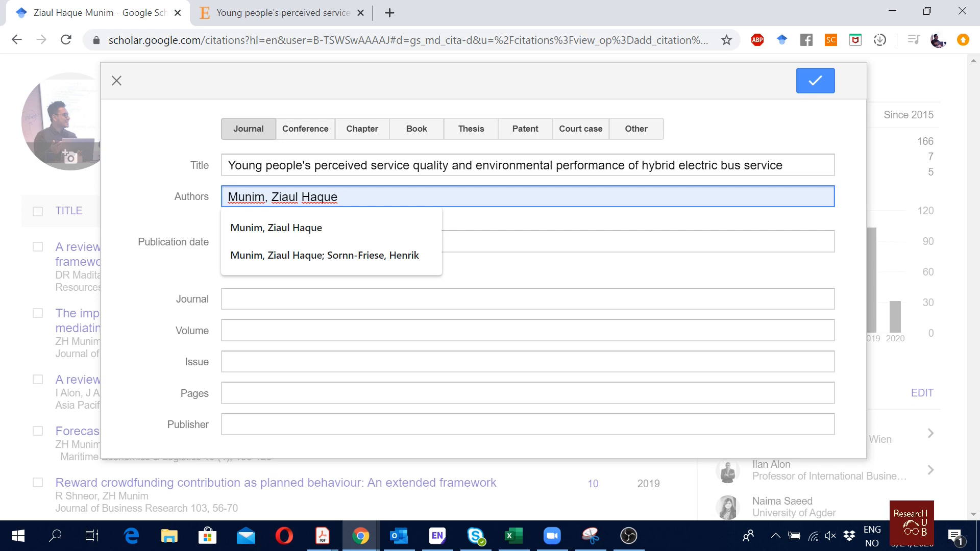
text(;)
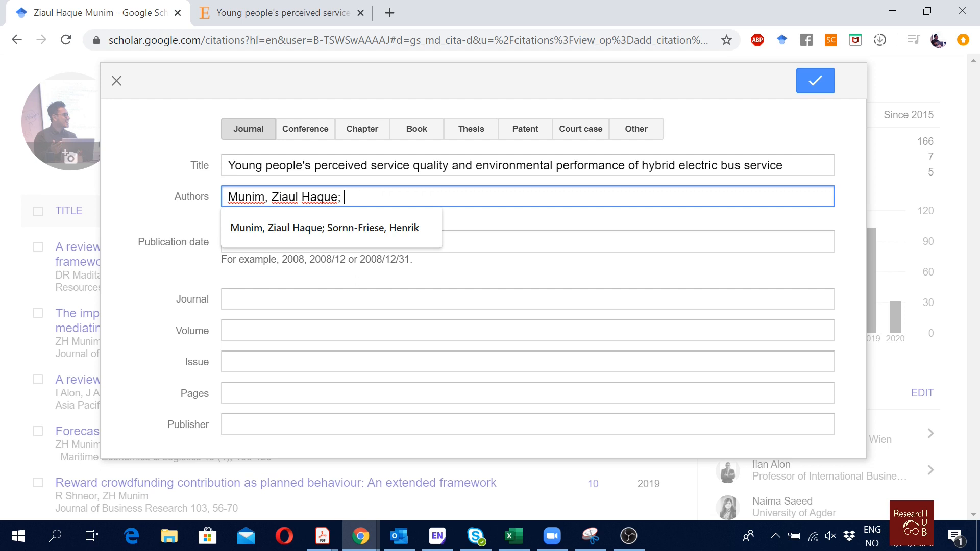
text(Noor, Tehjeeb)
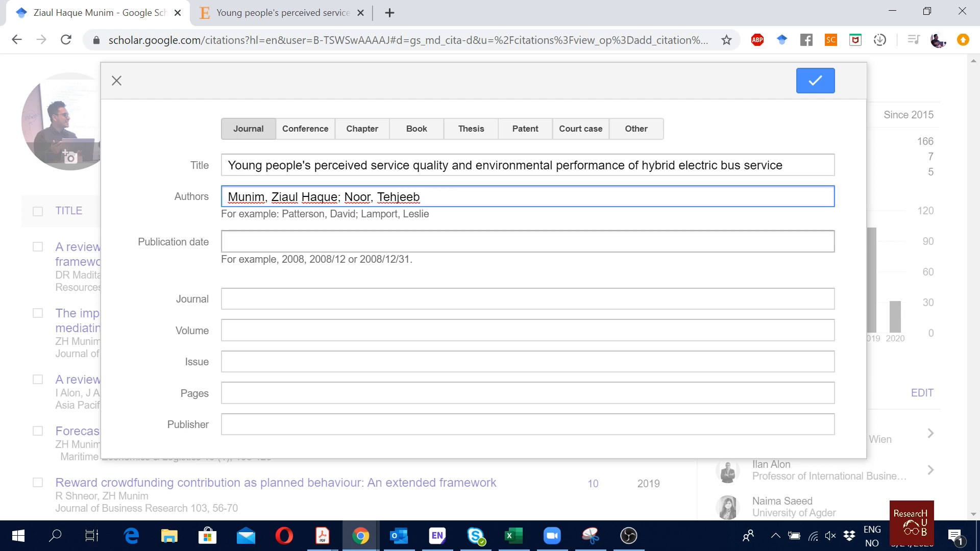
text(2020)
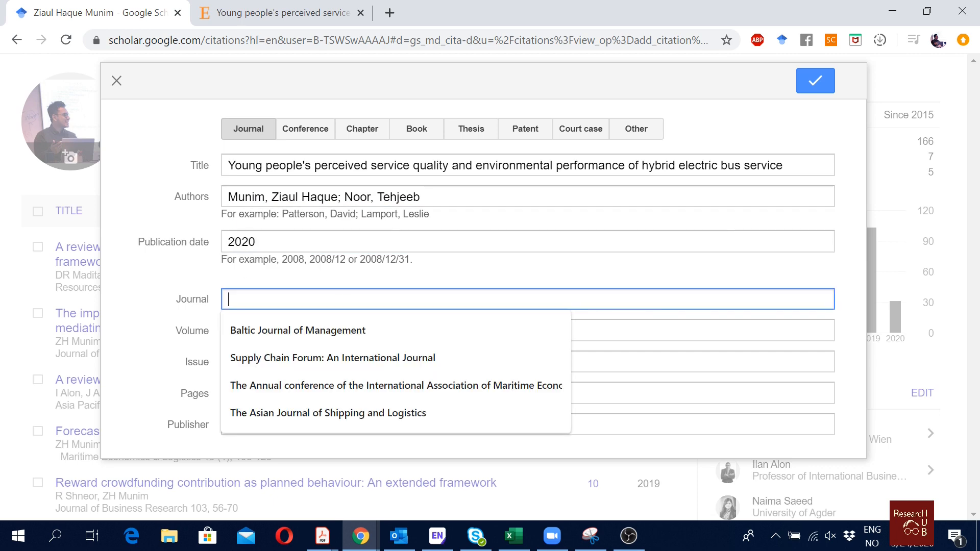
- Copy the journal details from the article page and enter volume 20
click(279, 11)
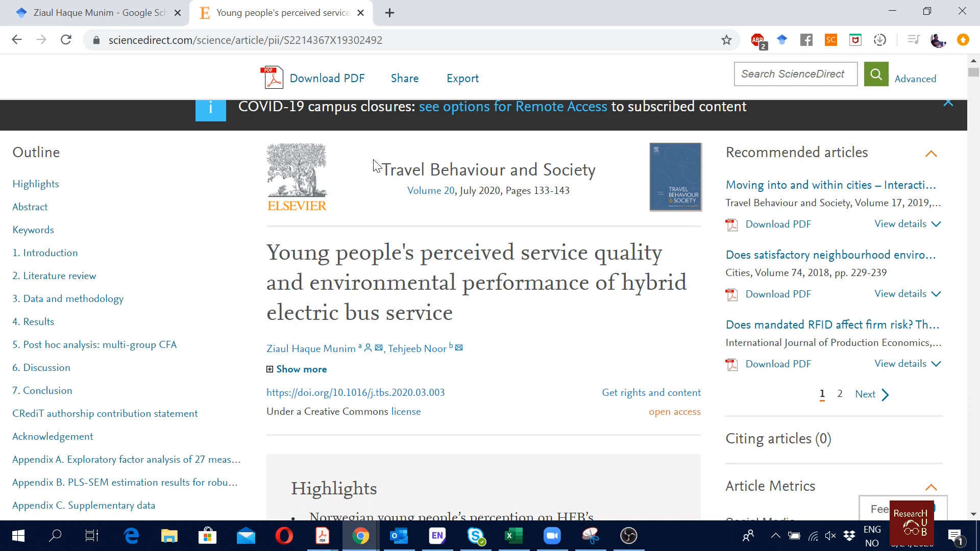
drag(383, 170, 569, 191)
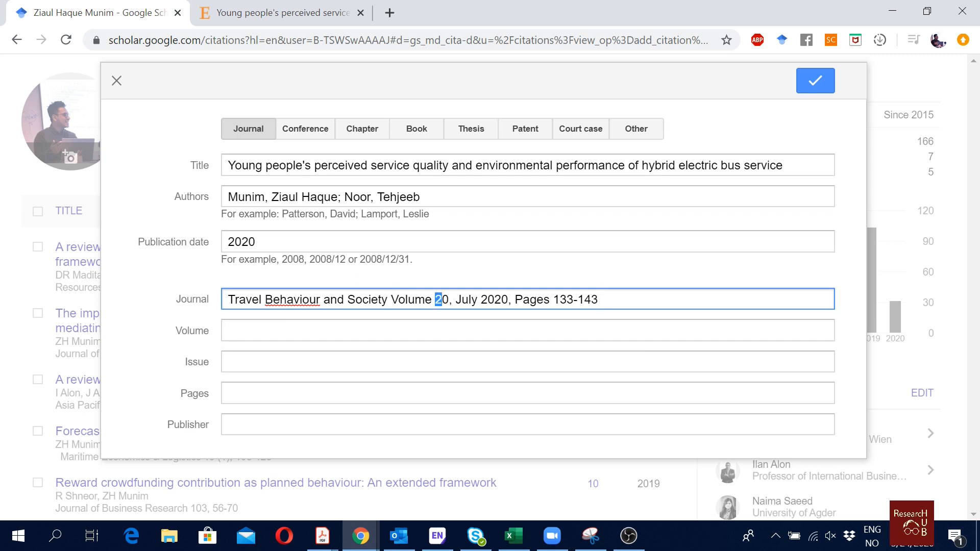
key(Delete)
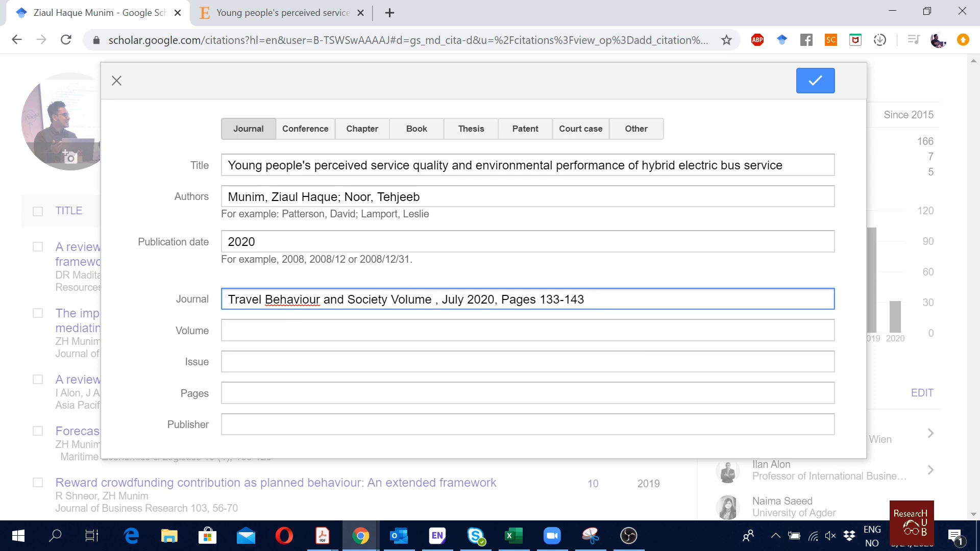
text(20)
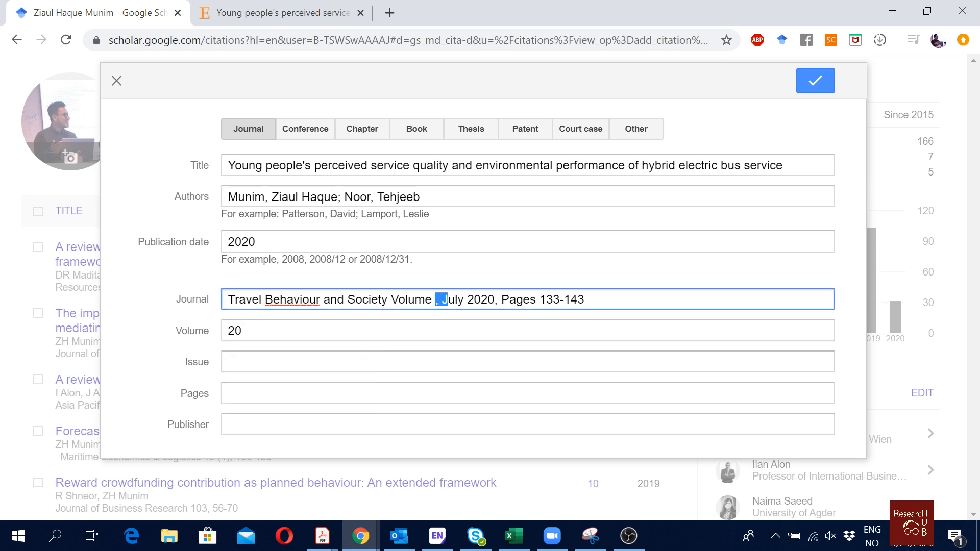
- Trim the journal name to Travel Behaviour and Society and set pages 133-143
drag(443, 299, 537, 298)
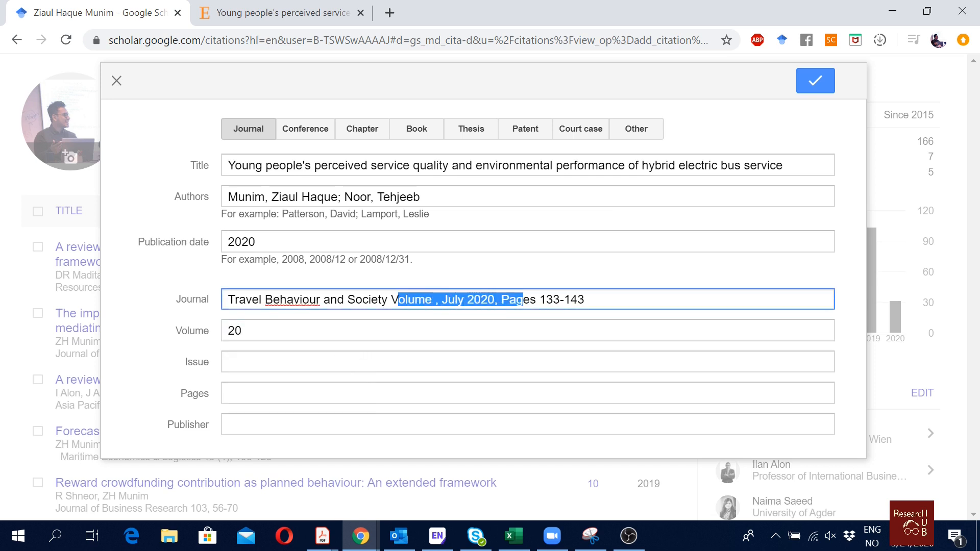
key(Delete)
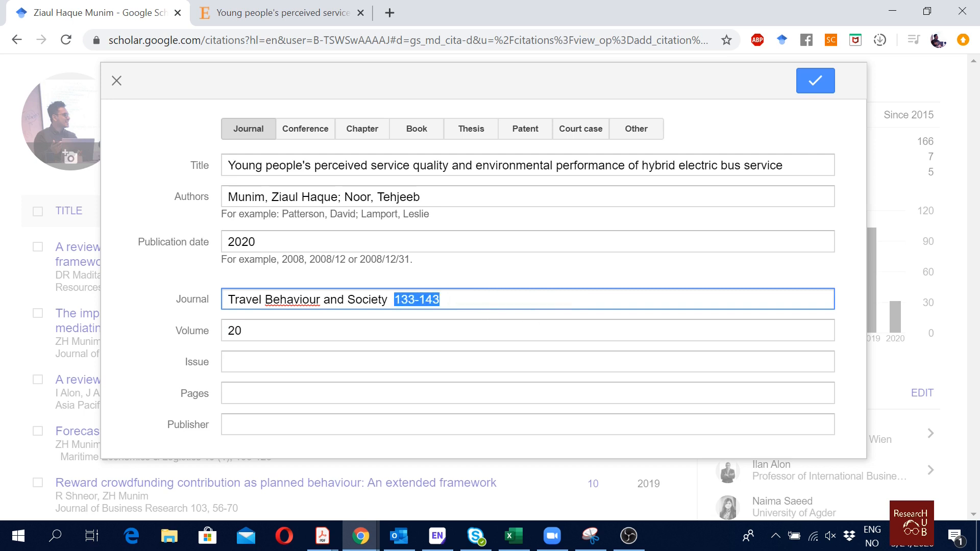
key(Delete)
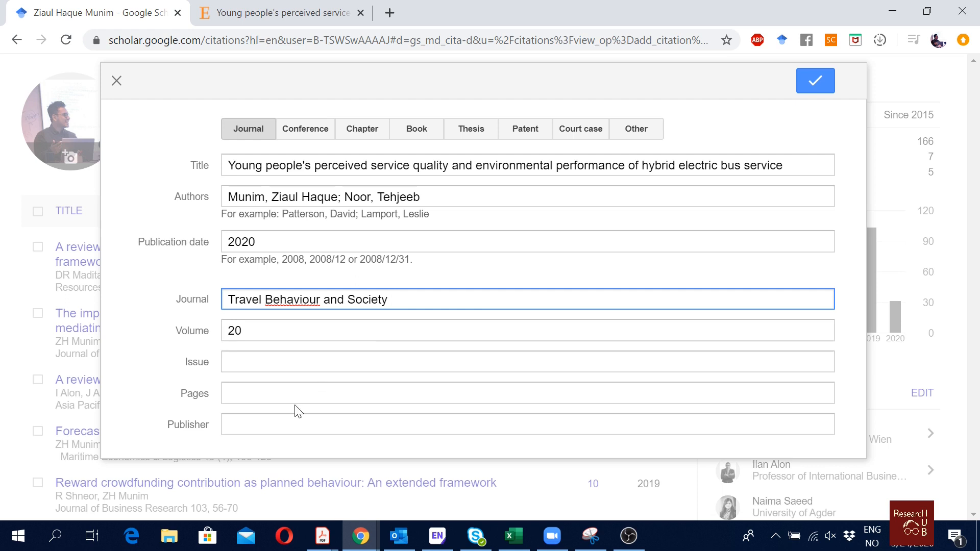
text(133-143)
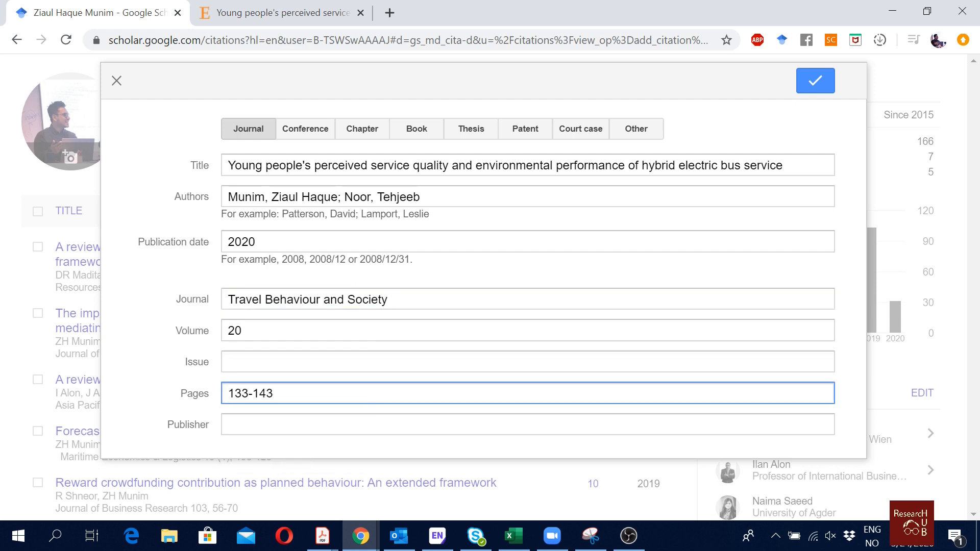
double_click(231, 393)
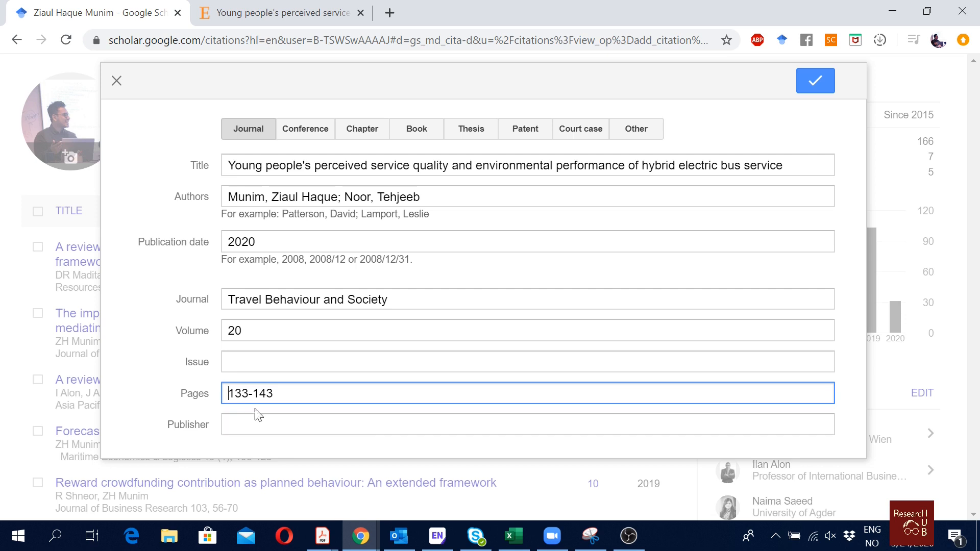
click(527, 299)
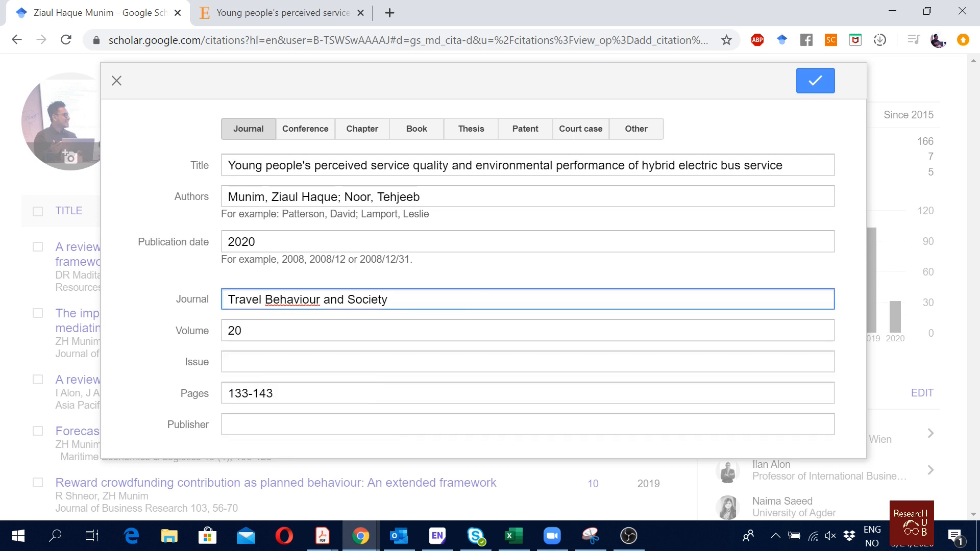
click(527, 361)
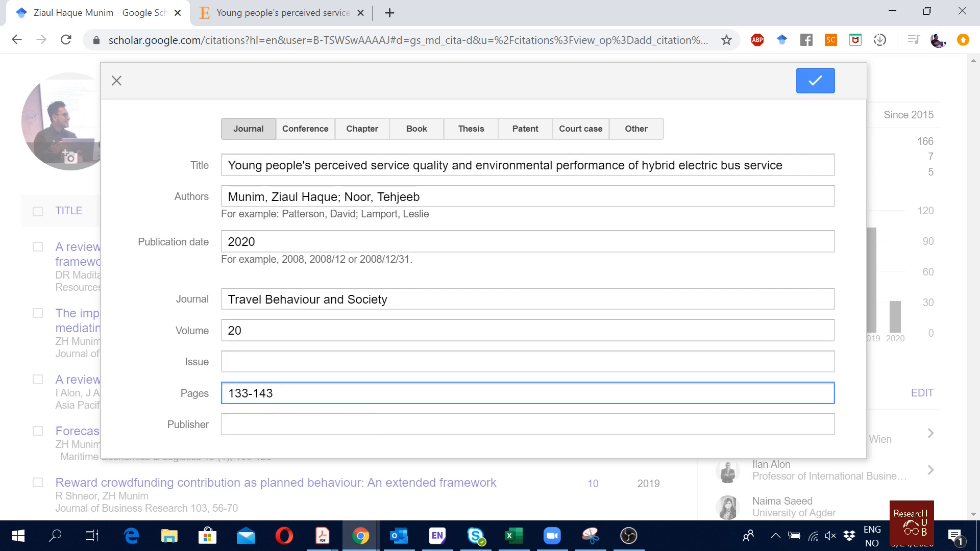
- Enter Elsevier as the article's publisher, leaving the publication type set to Journal
click(527, 362)
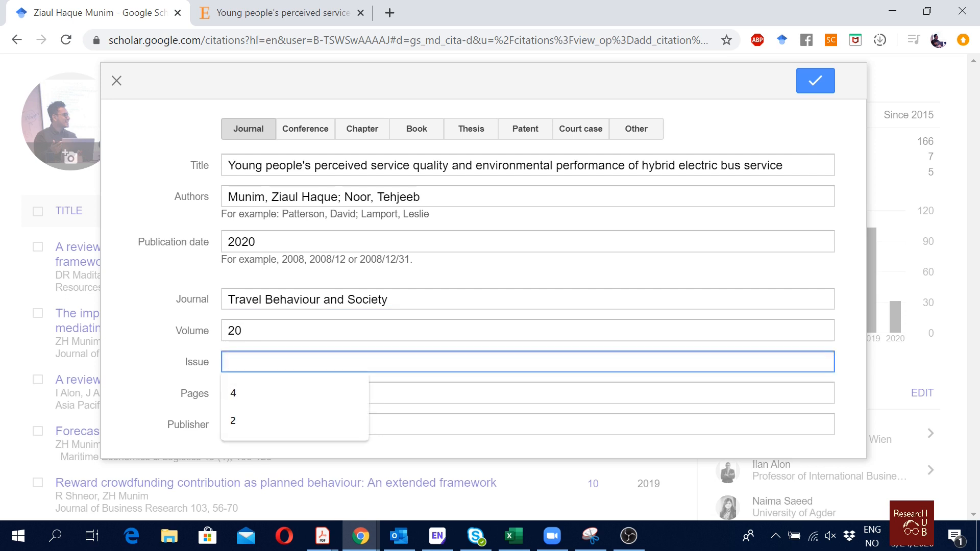
click(526, 424)
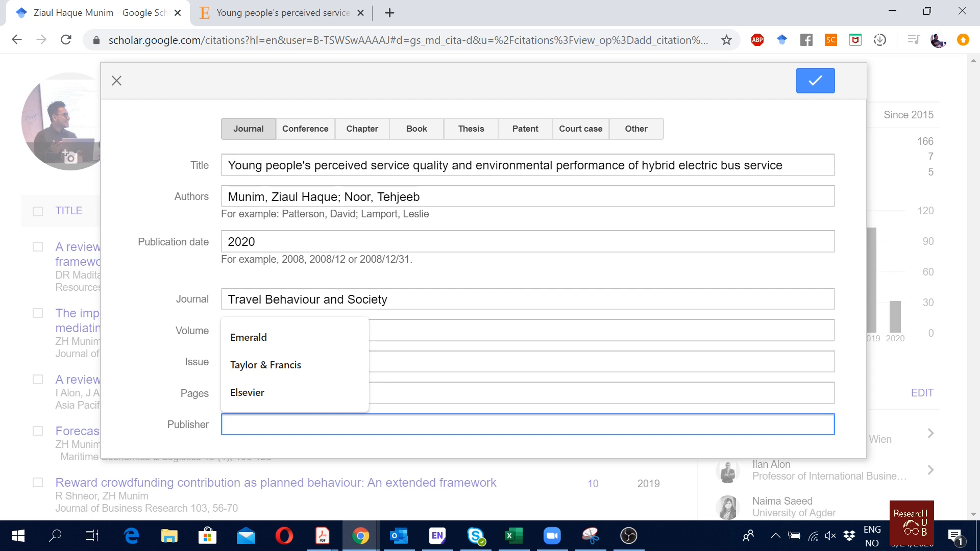
click(247, 393)
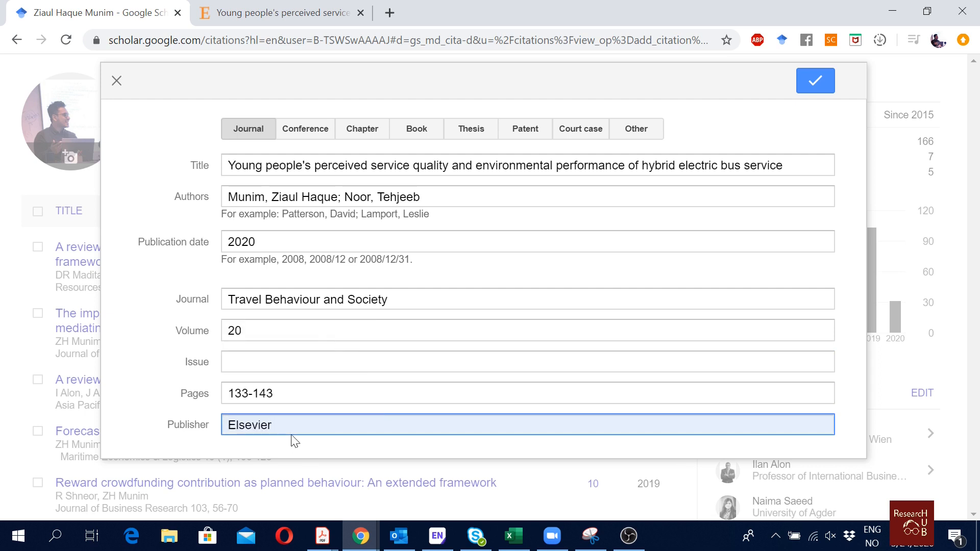
mouse_move(405, 348)
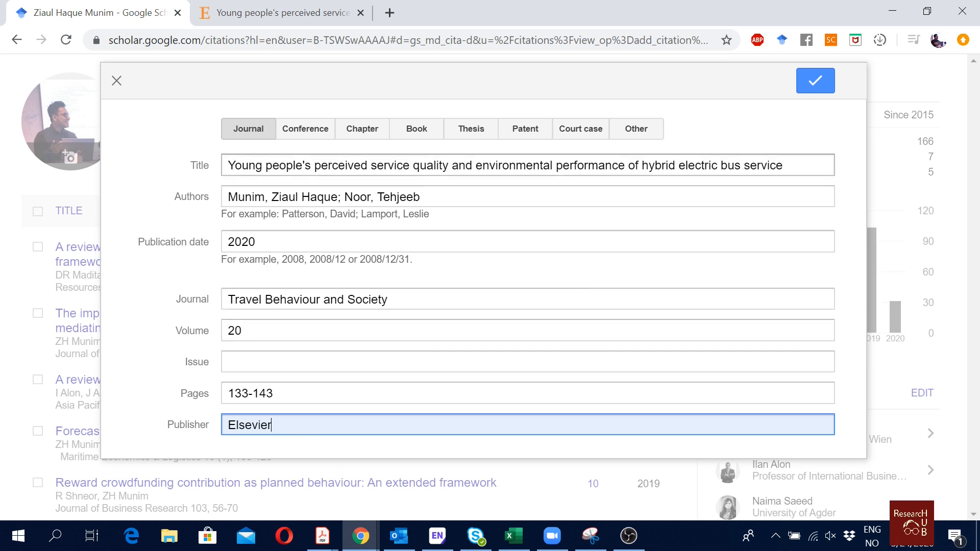
mouse_move(343, 158)
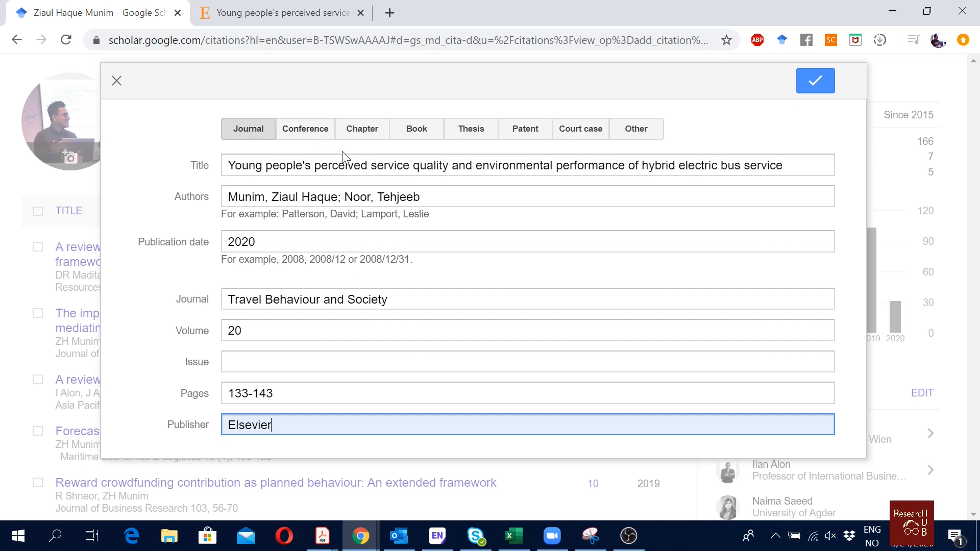
mouse_move(417, 128)
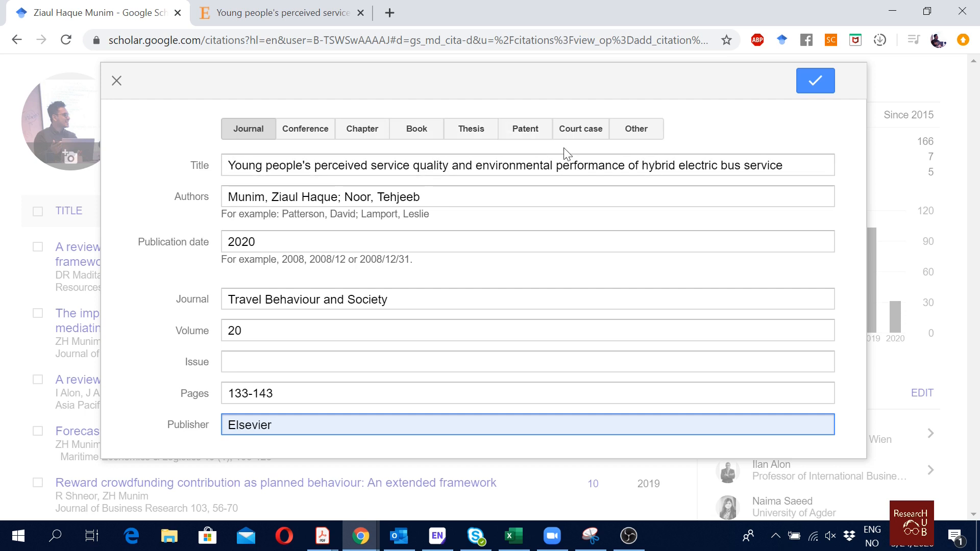
click(635, 128)
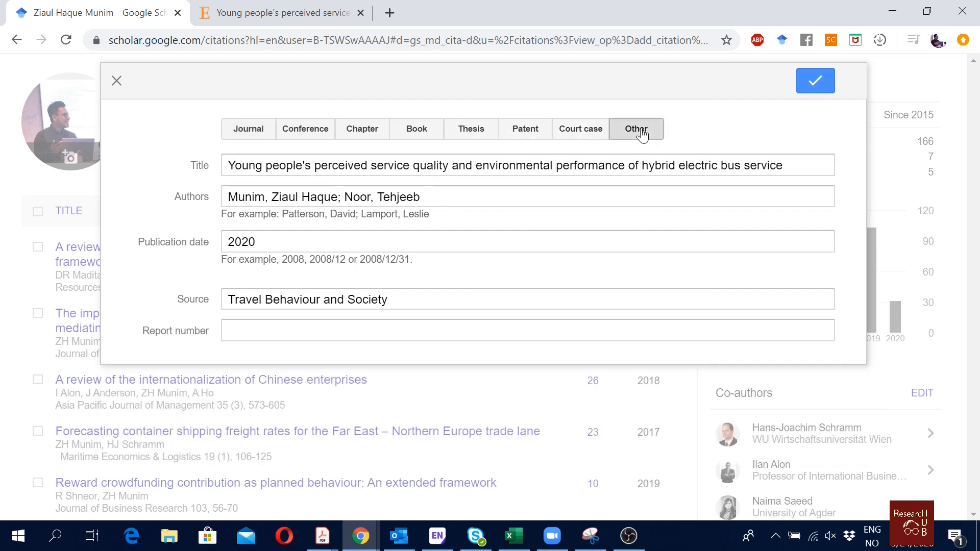
click(248, 129)
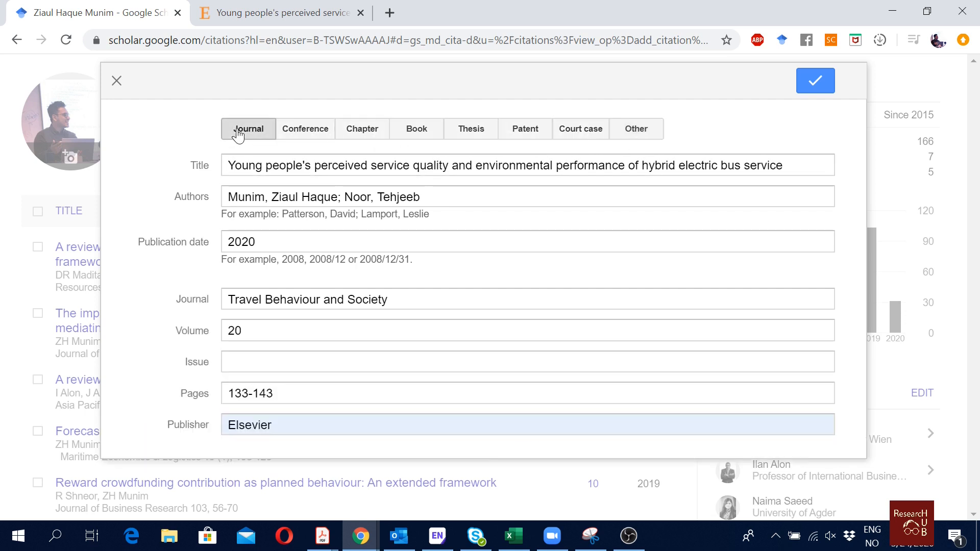
mouse_move(453, 261)
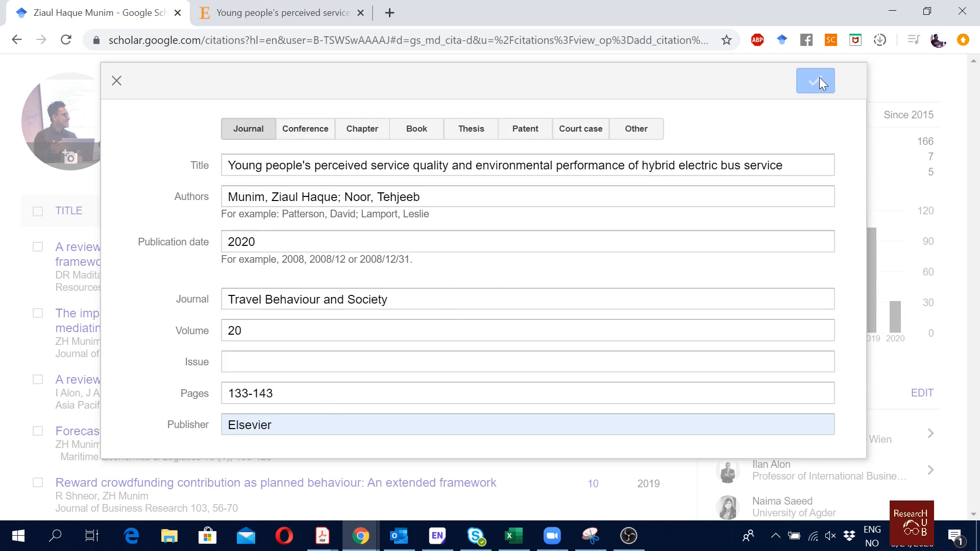
- Save the hybrid electric bus article and review its 2020 profile listing details
click(814, 81)
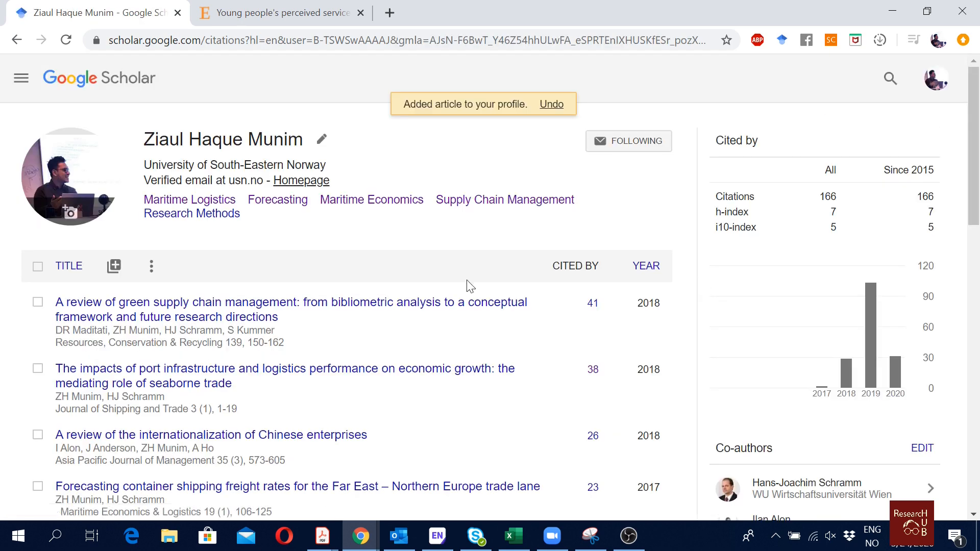
scroll(down, 3)
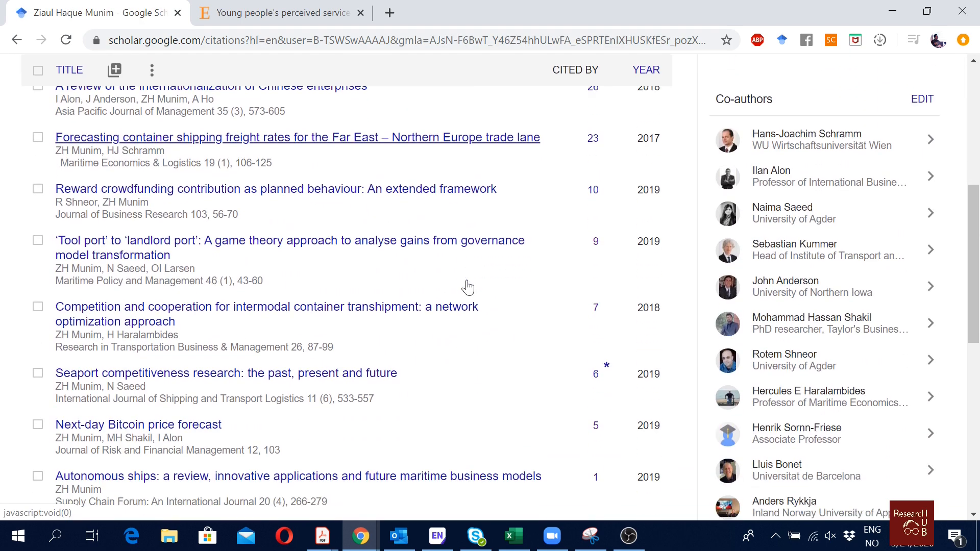
scroll(down, 3)
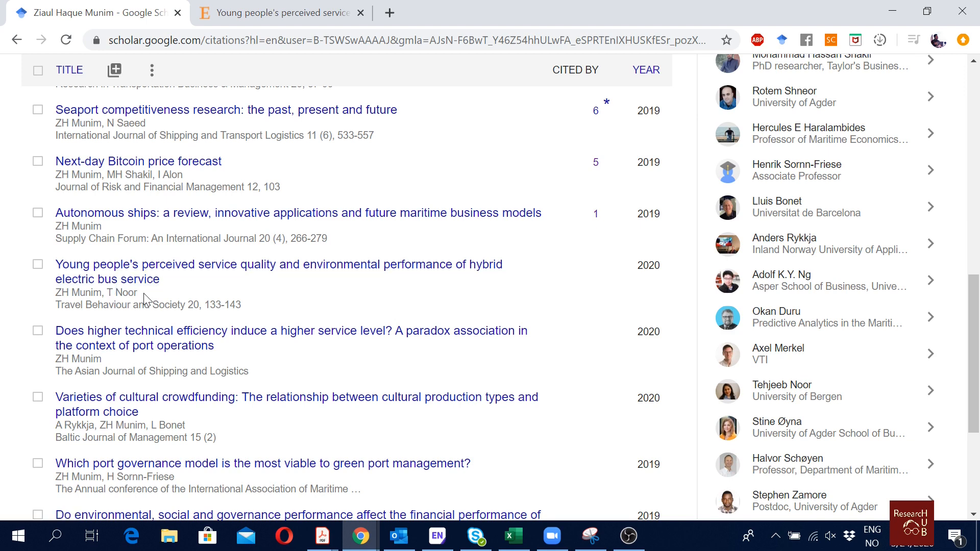
click(279, 265)
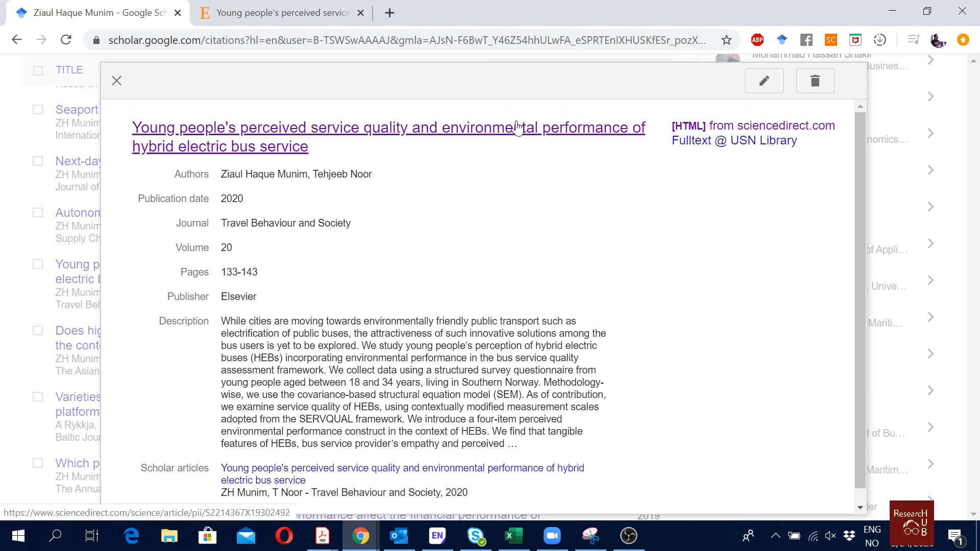
click(116, 81)
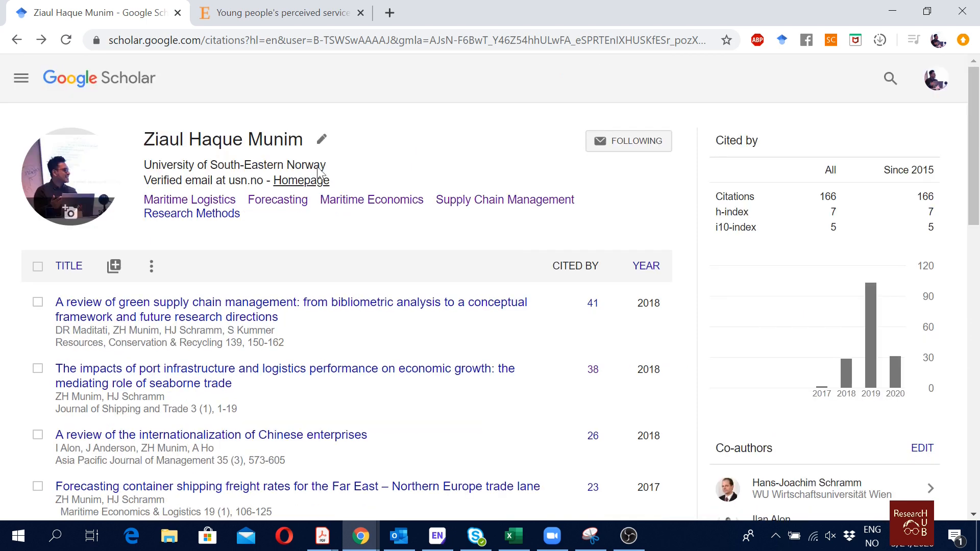
mouse_move(643, 174)
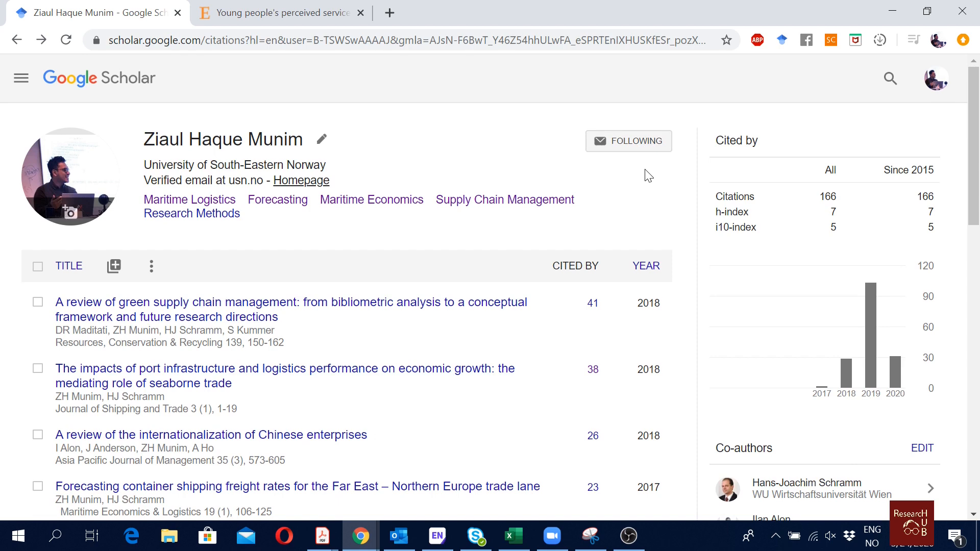
- Open the Follow this author dialog and toggle the 'New articles in my profile' alert
click(629, 141)
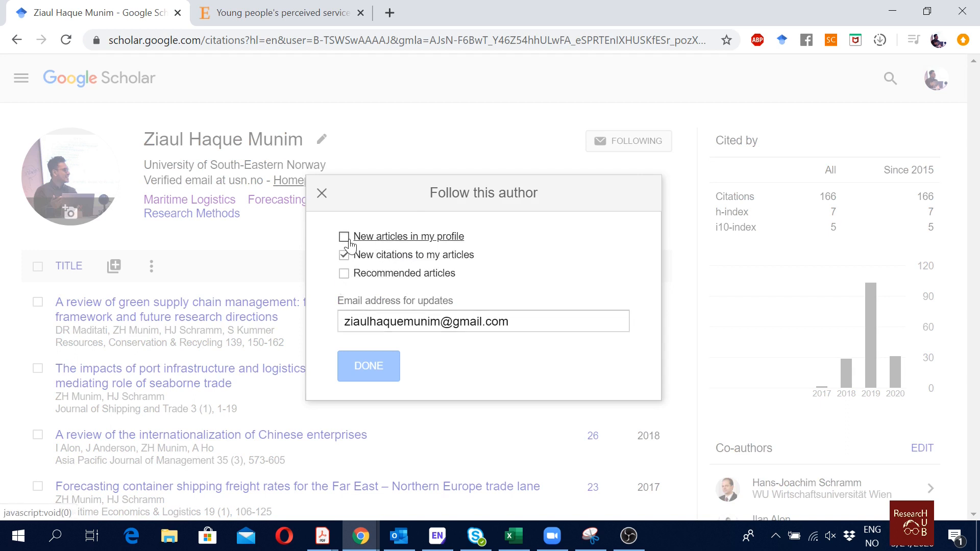
click(343, 254)
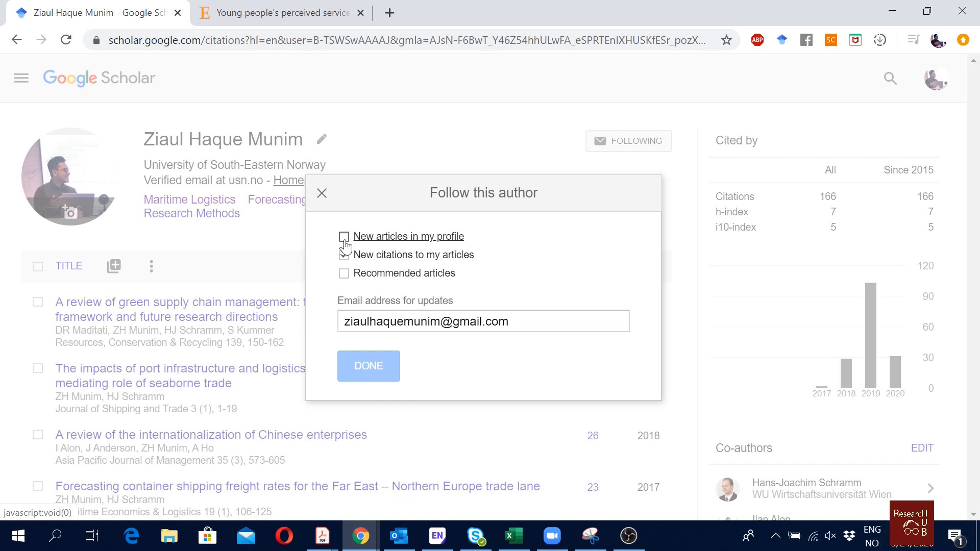
click(343, 255)
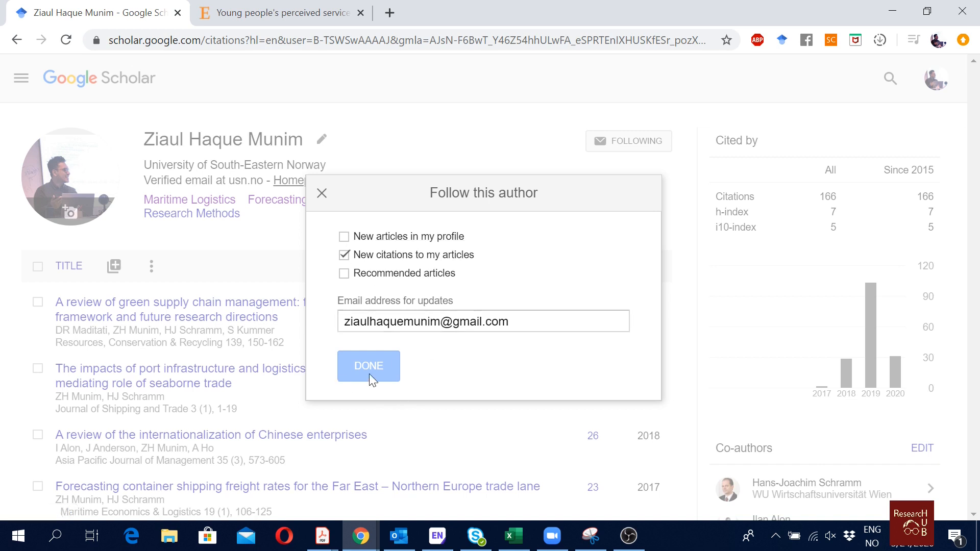
mouse_move(406, 236)
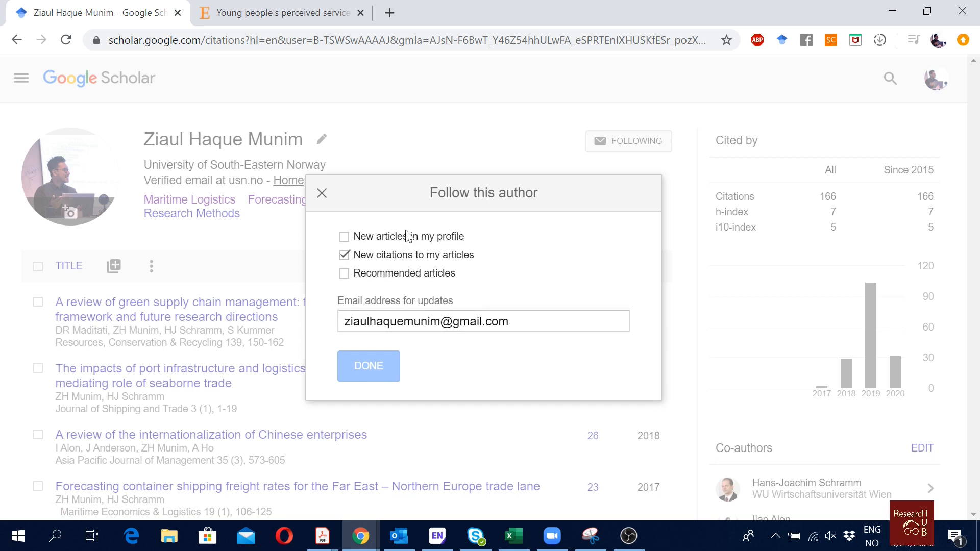